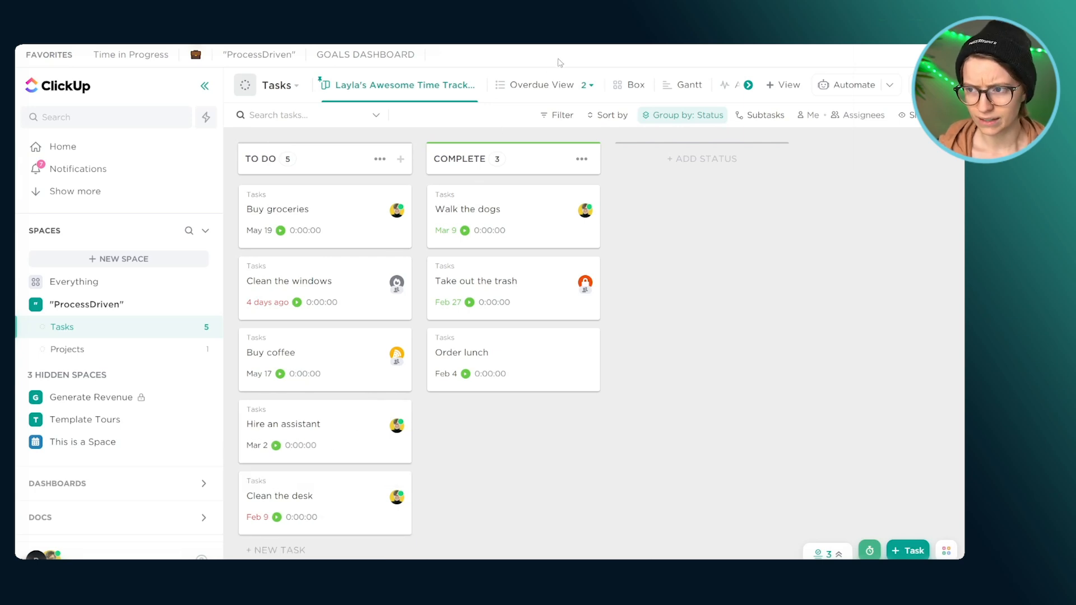
- Browse the Overdue view variants and Box view, then open ProcessDriven's Board view
left_click(541, 85)
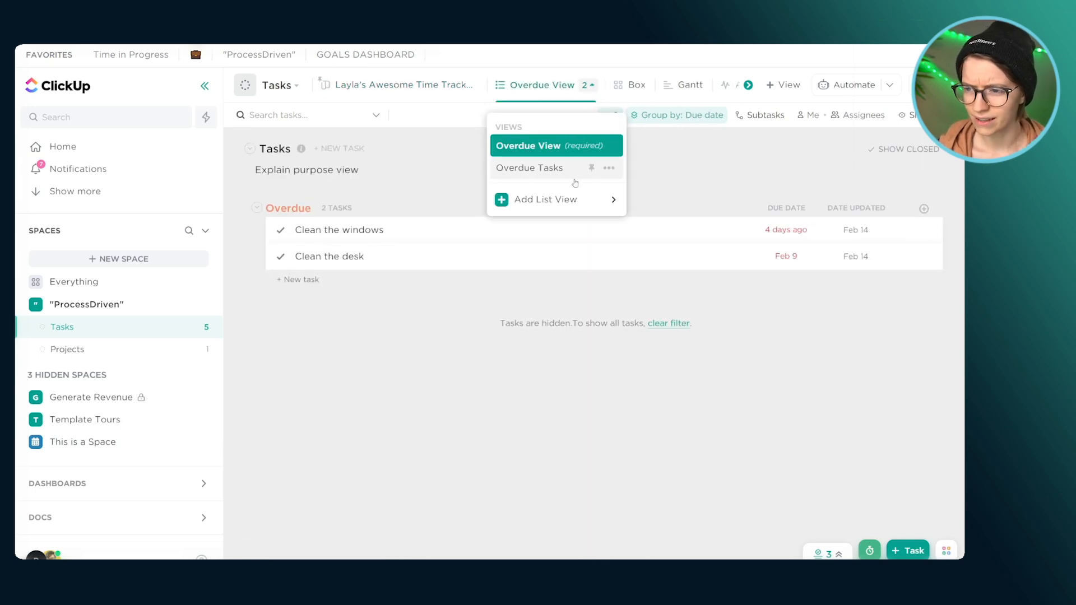
left_click(636, 85)
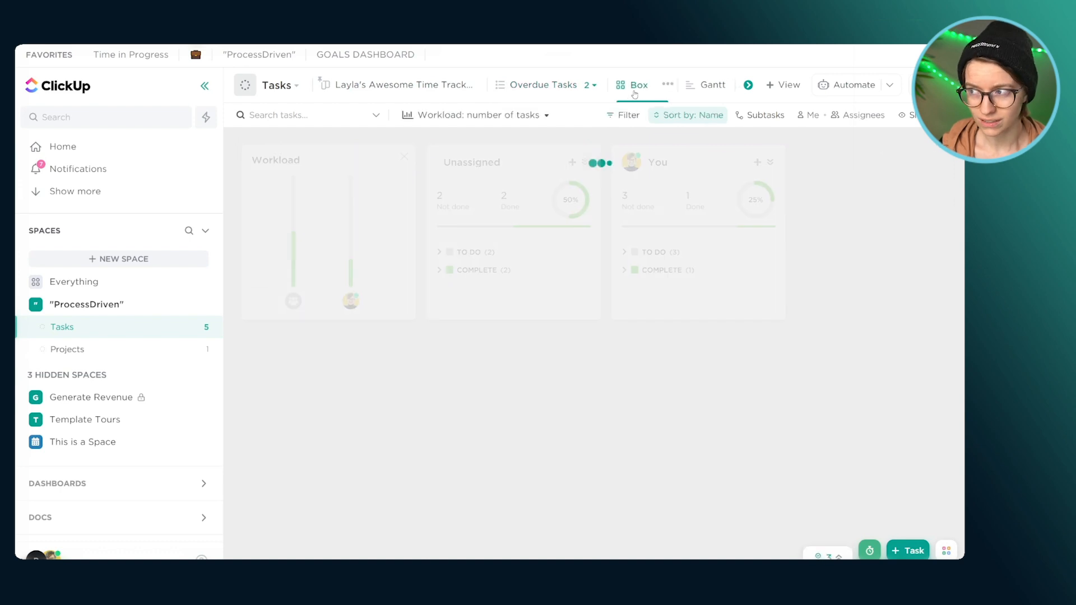
left_click(693, 84)
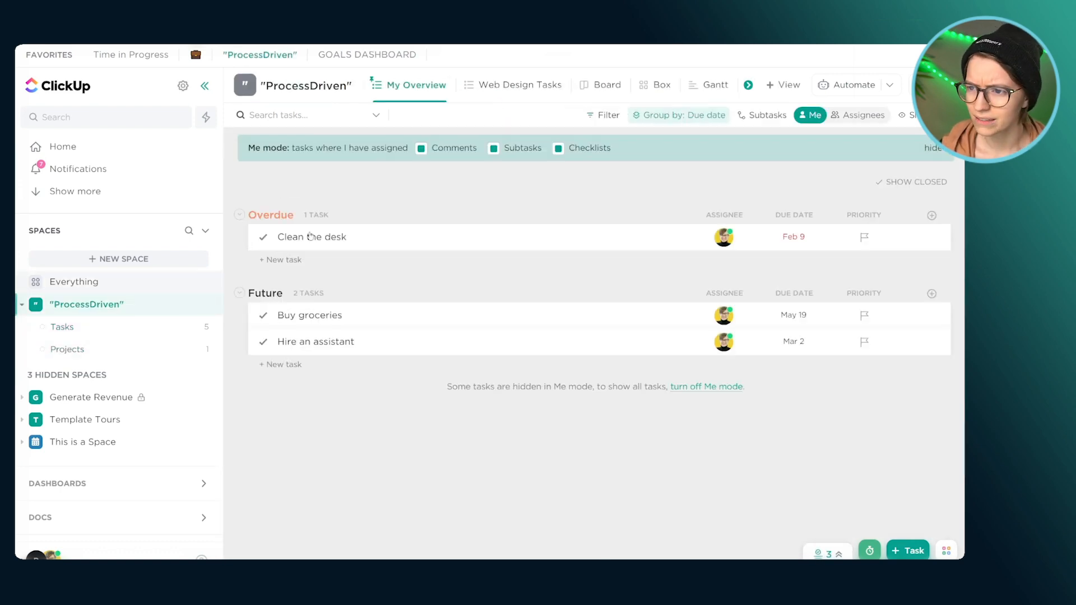
left_click(606, 85)
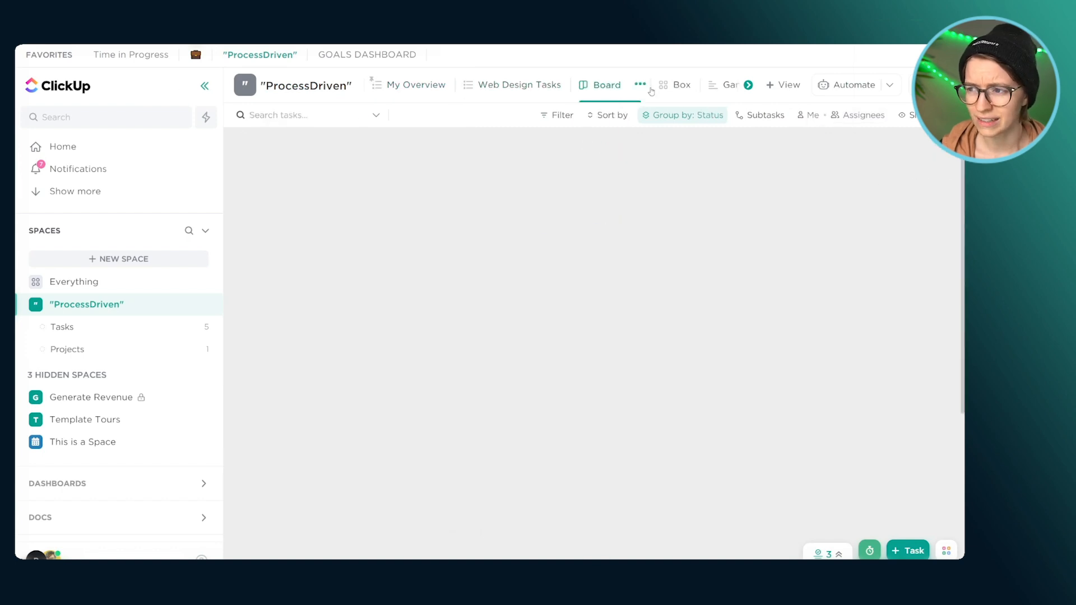
left_click(710, 84)
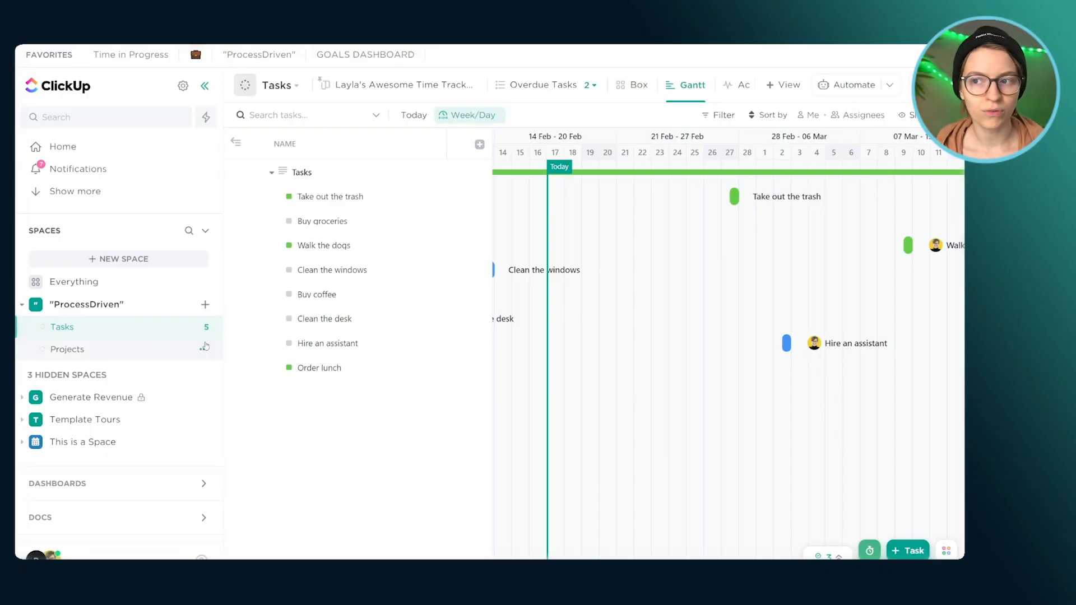
- Open the Tasks list's Activity tab to load recent status and due-date changes
left_click(719, 84)
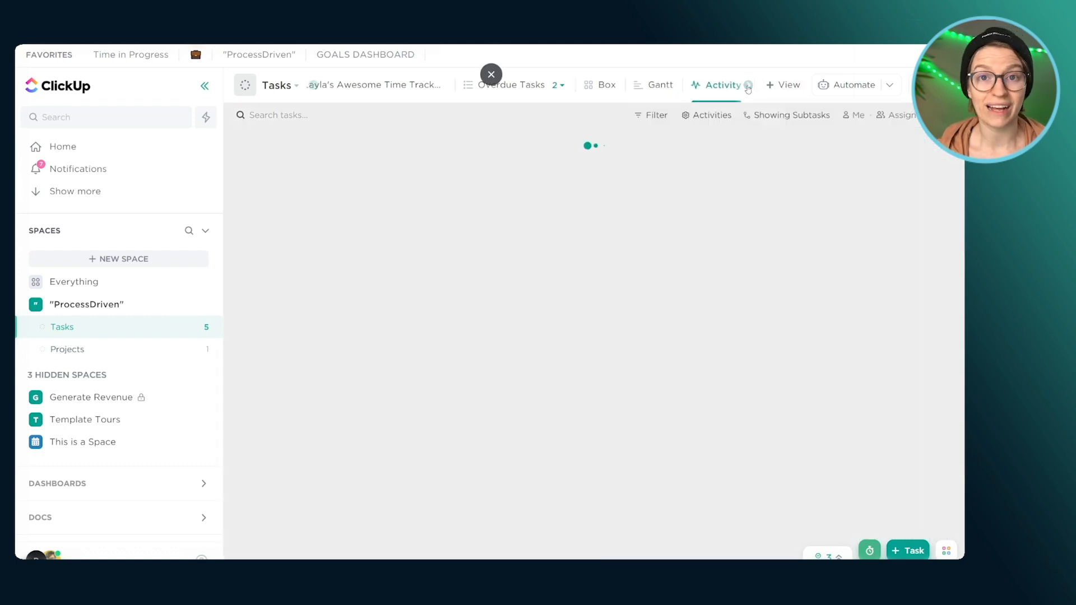
left_click(721, 84)
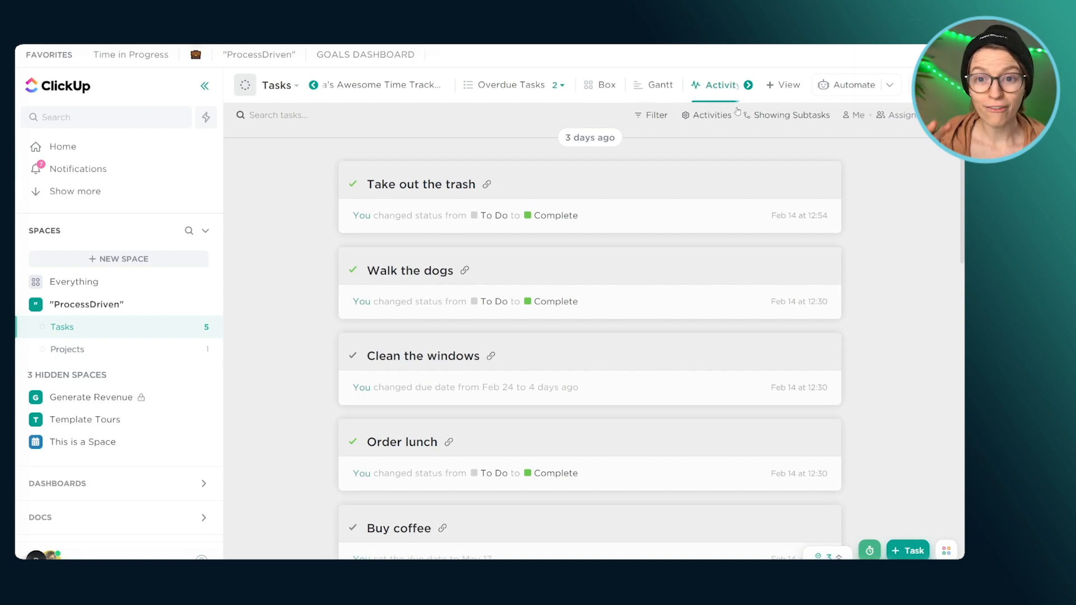
left_click(782, 84)
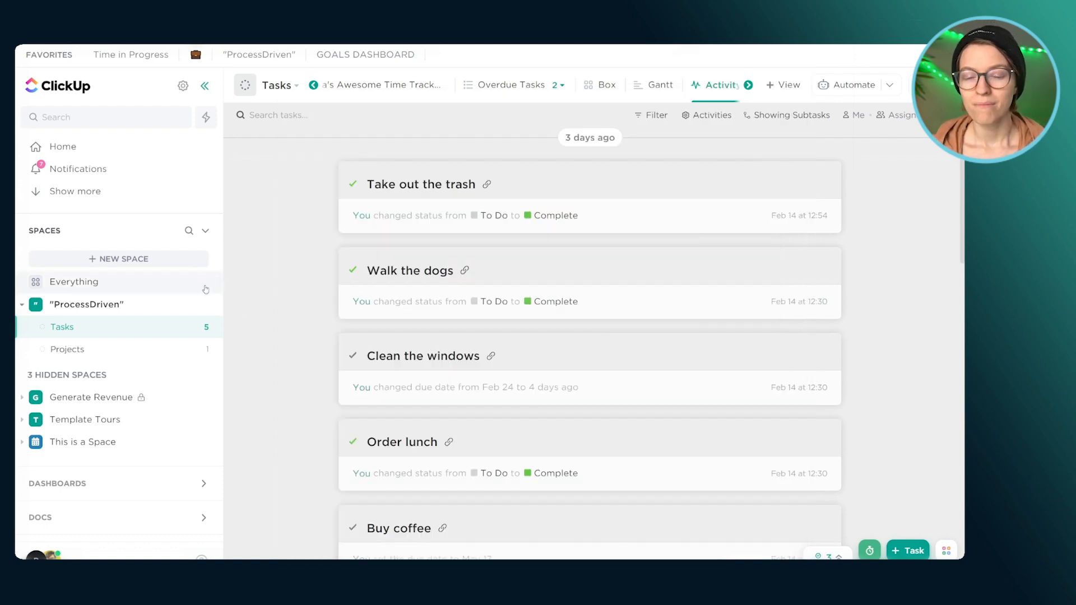
- Open the ProcessDriven space's Edit Space settings and save changes
left_click(205, 304)
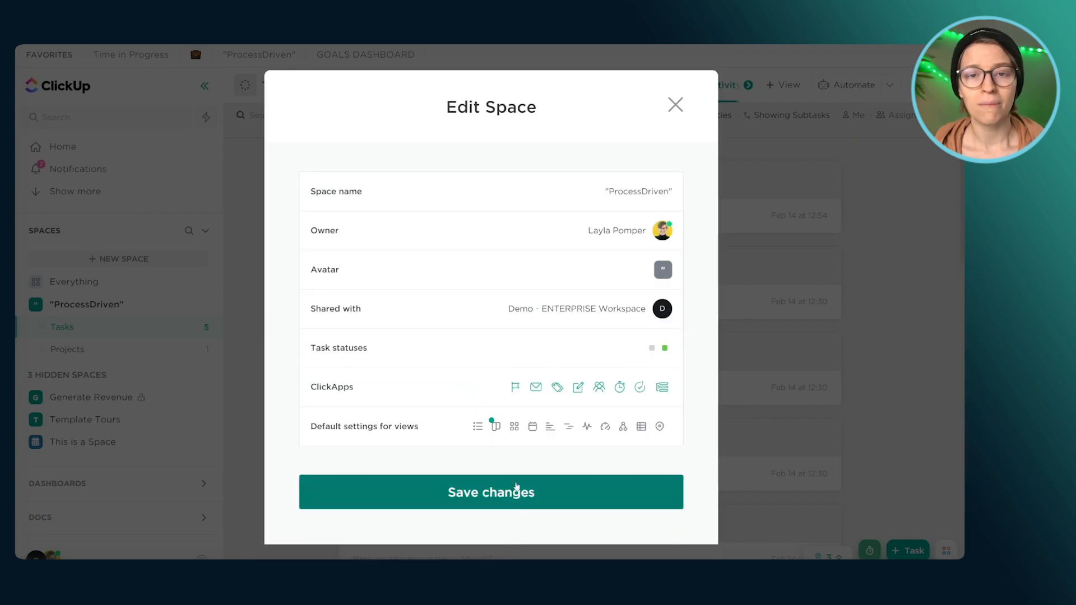
left_click(490, 492)
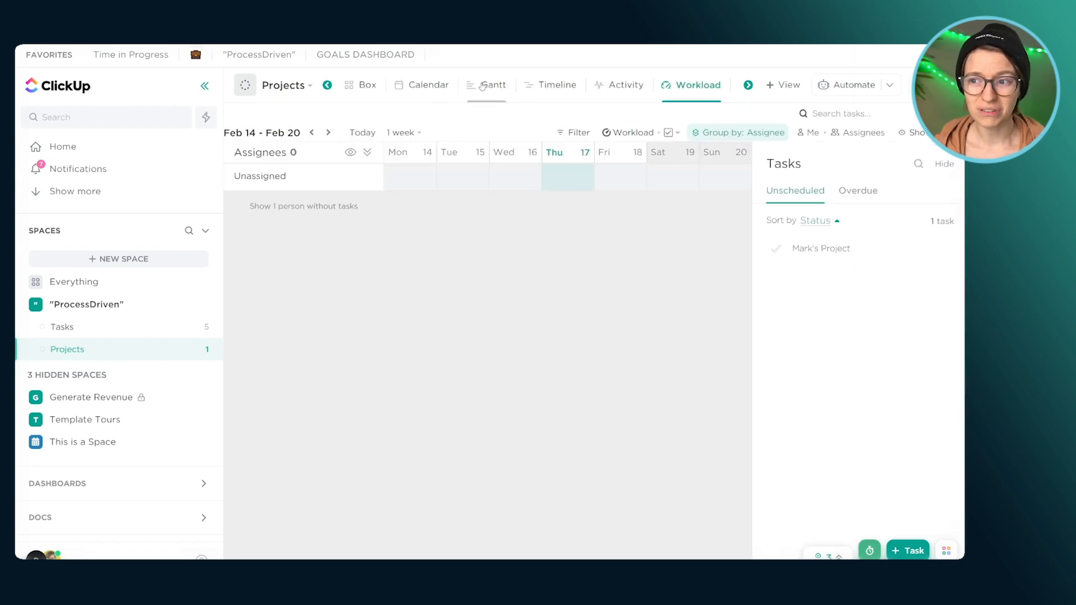
- Switch the Projects list to its Gantt view and bring up more list options
left_click(709, 85)
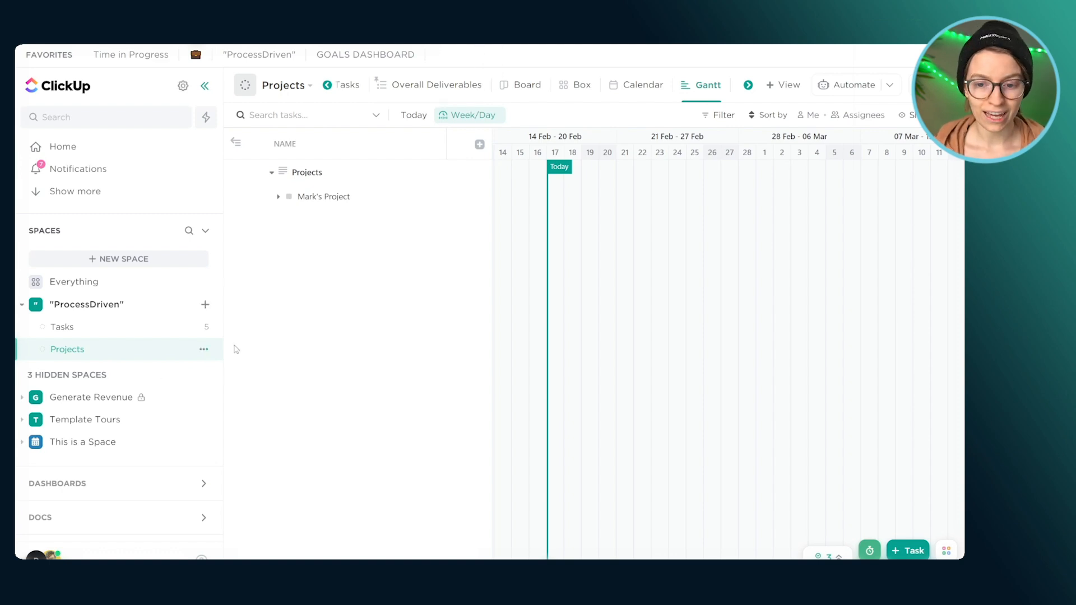
left_click(203, 349)
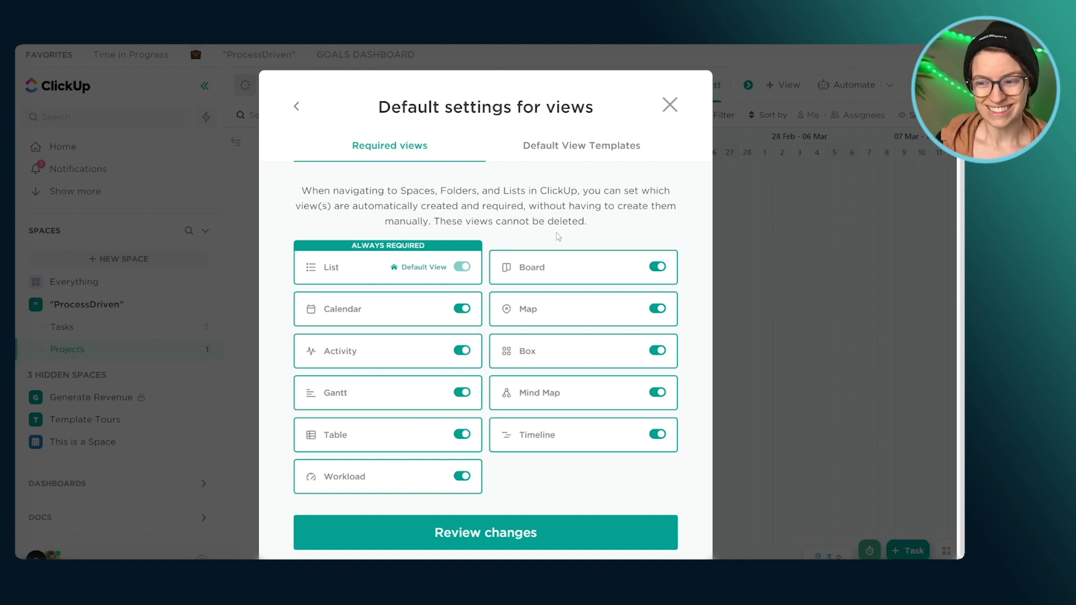
mouse_move(558, 352)
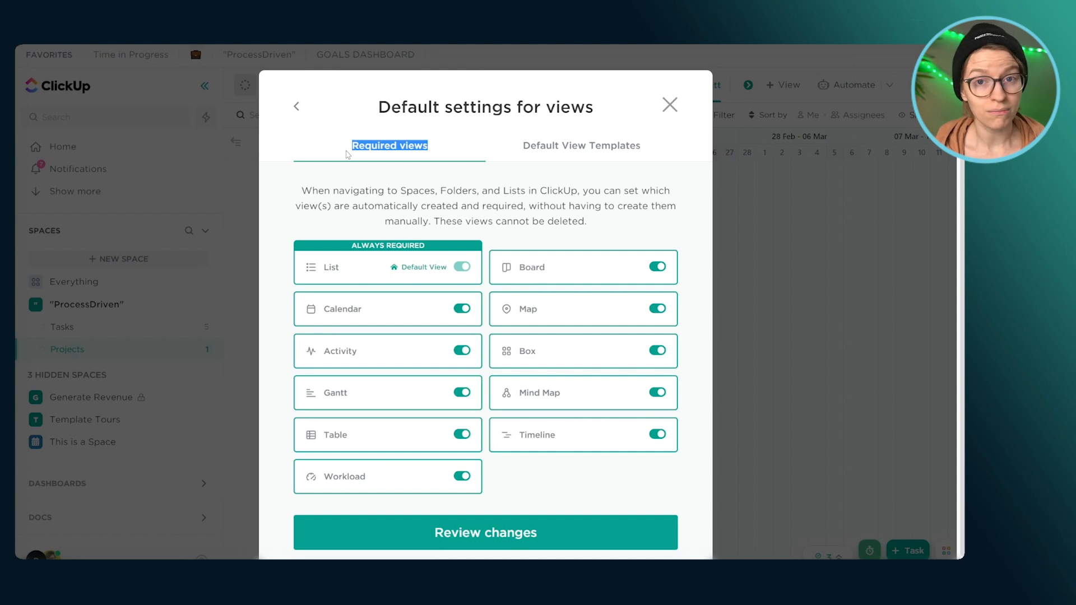
mouse_move(421, 278)
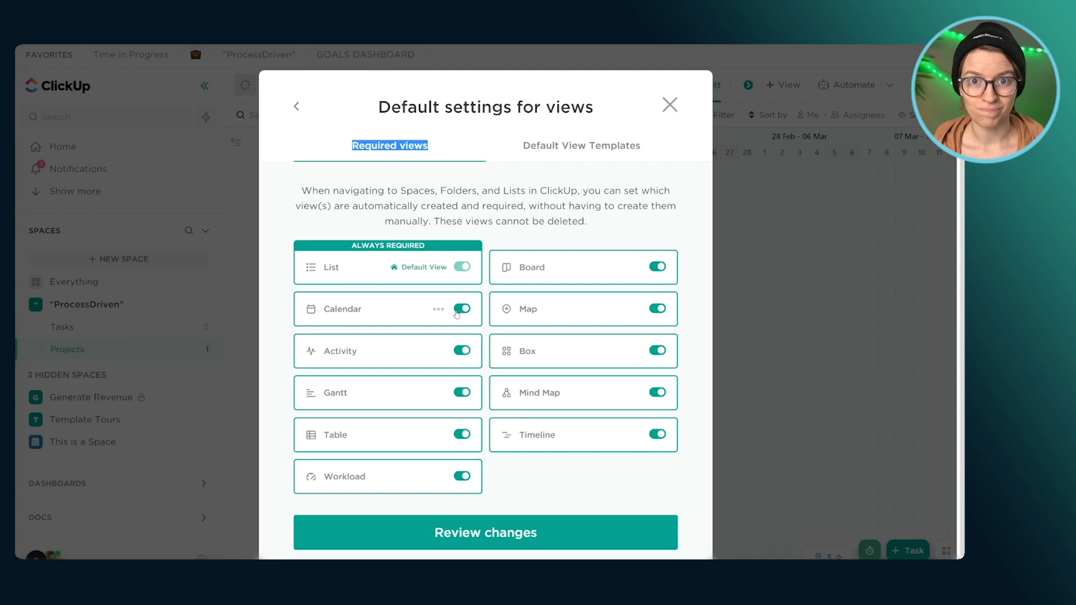
- Unrequire the extra views including Timeline and Box, re-require Board, and show view templates
left_click(462, 476)
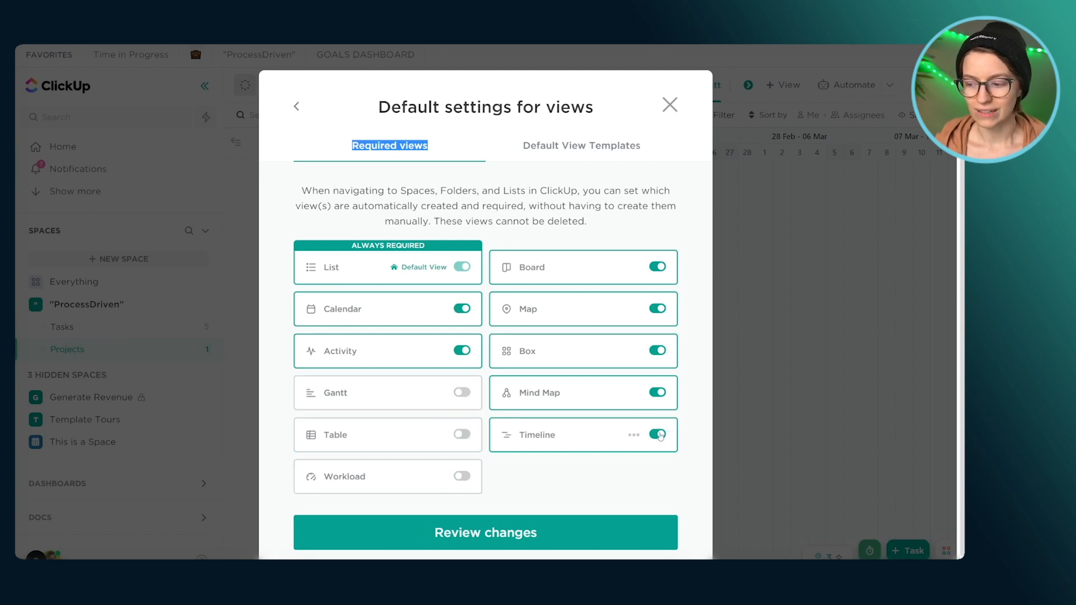
left_click(657, 434)
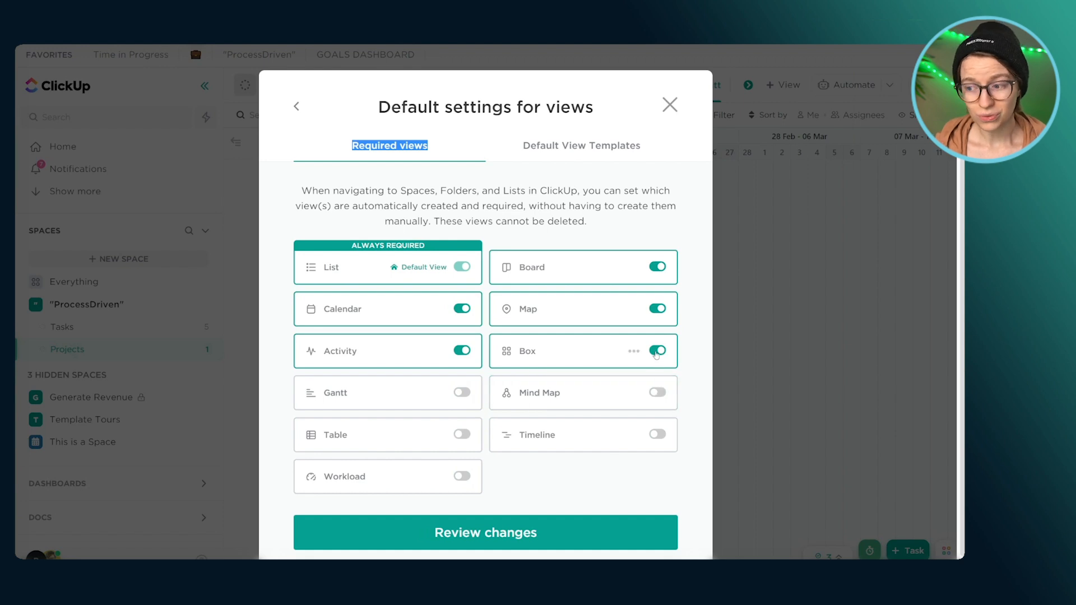
left_click(656, 351)
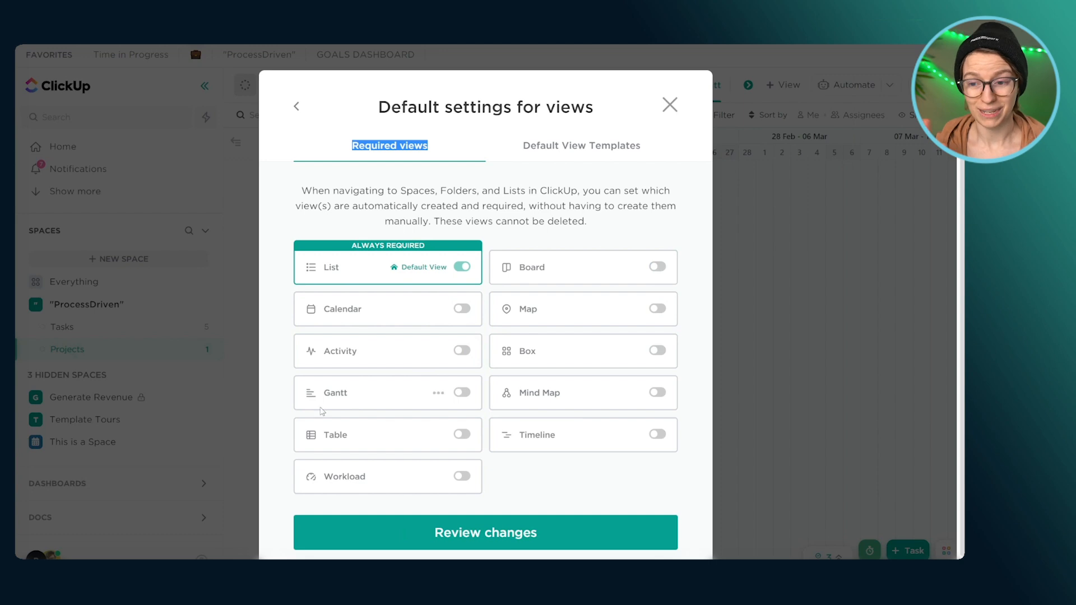
mouse_move(658, 268)
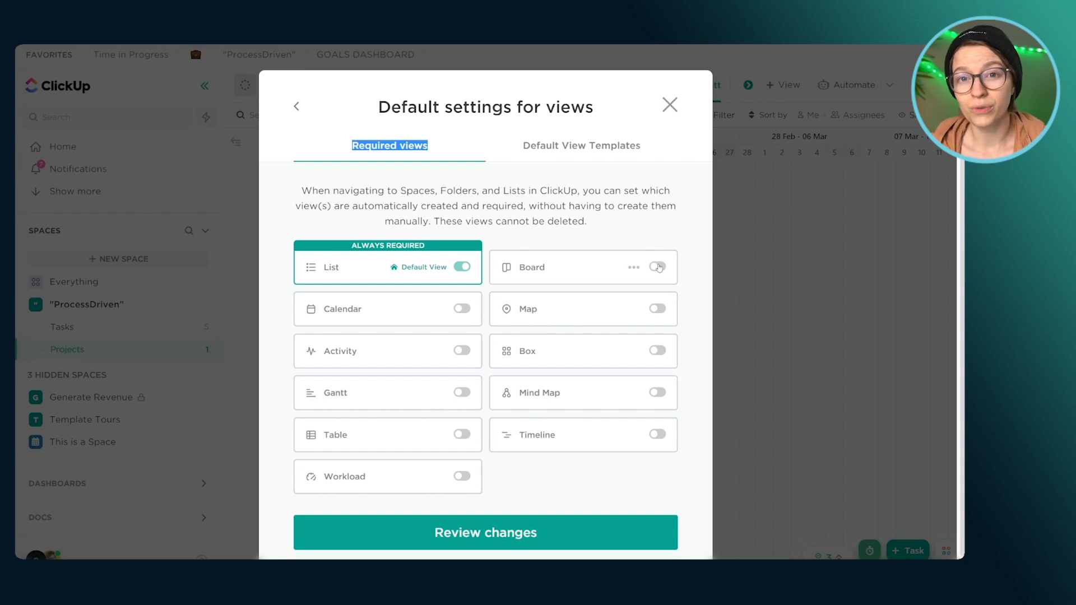
mouse_move(657, 269)
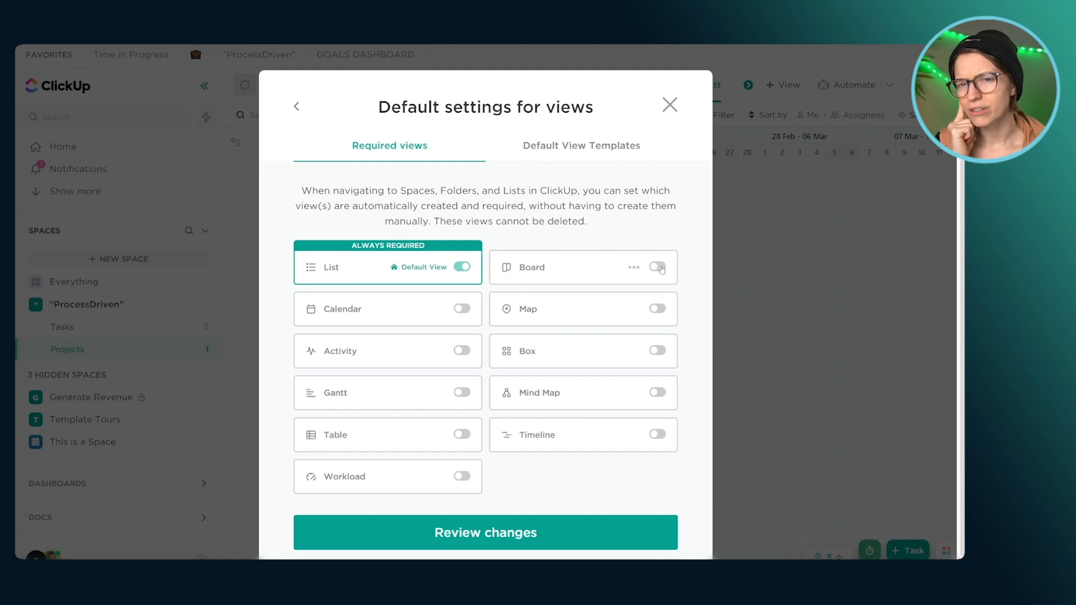
left_click(657, 266)
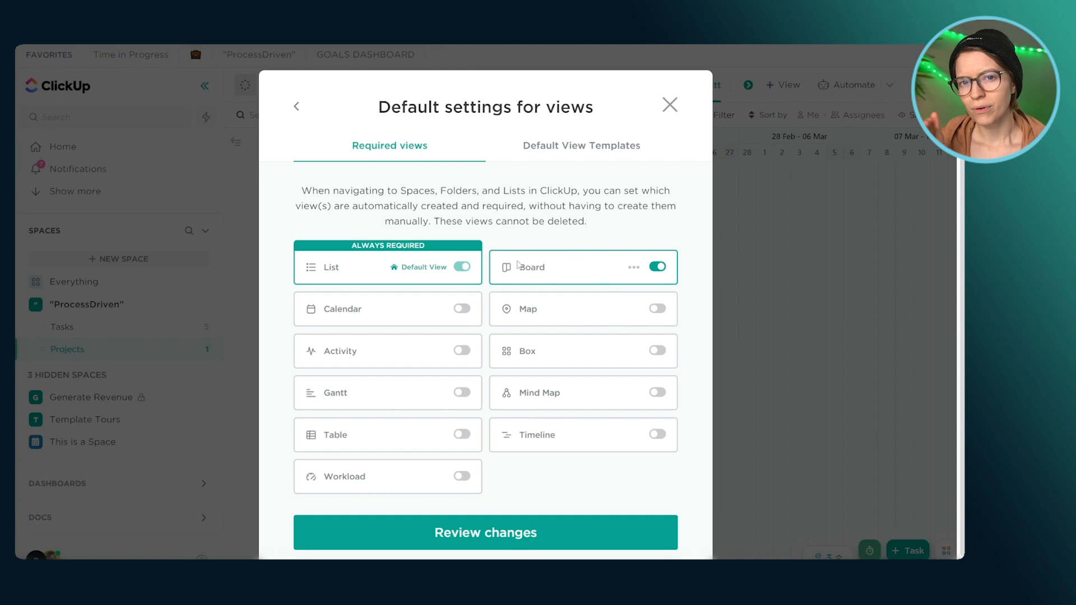
left_click(580, 144)
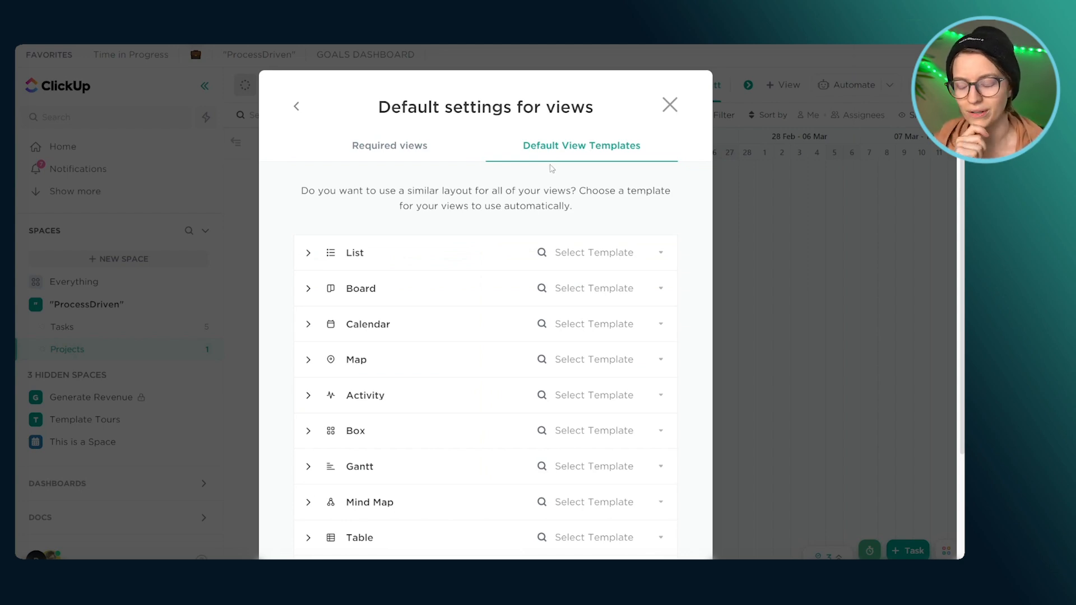
- Toggle the Board view requirement on and off and review the default view templates
left_click(594, 288)
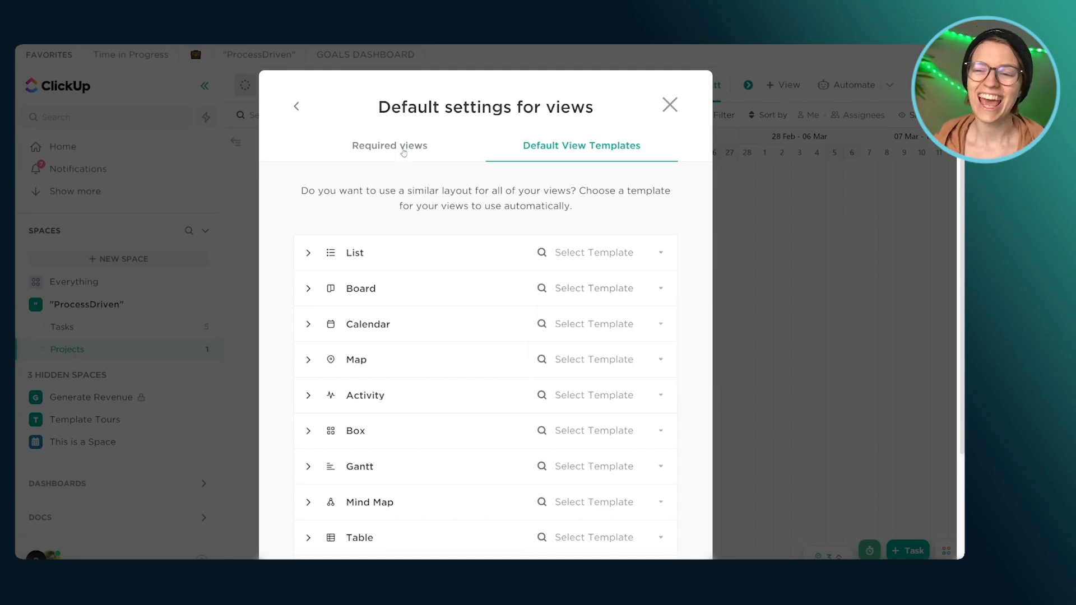
left_click(389, 146)
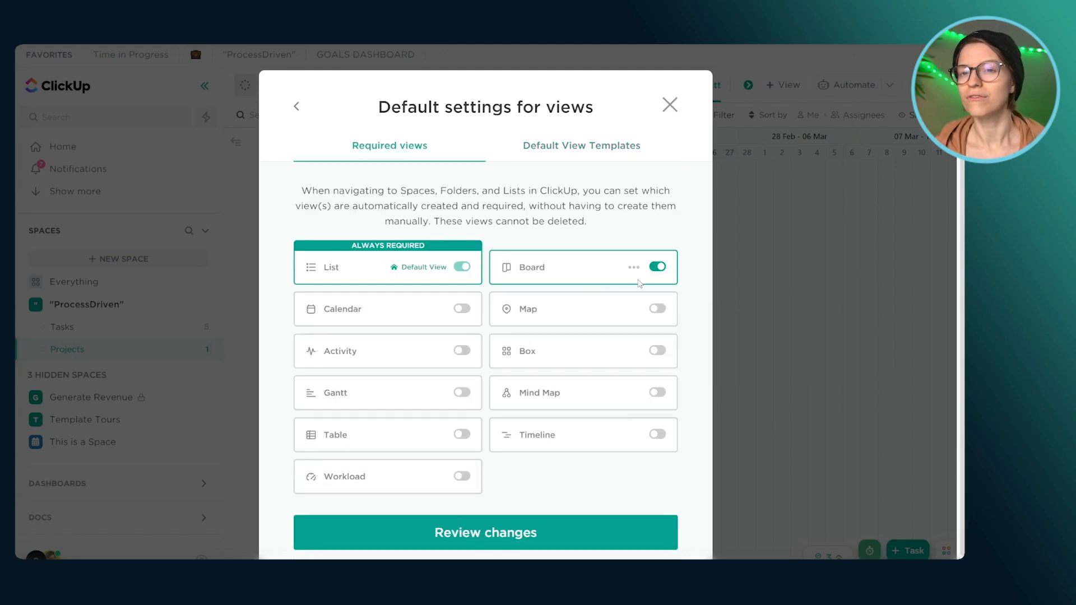
left_click(656, 267)
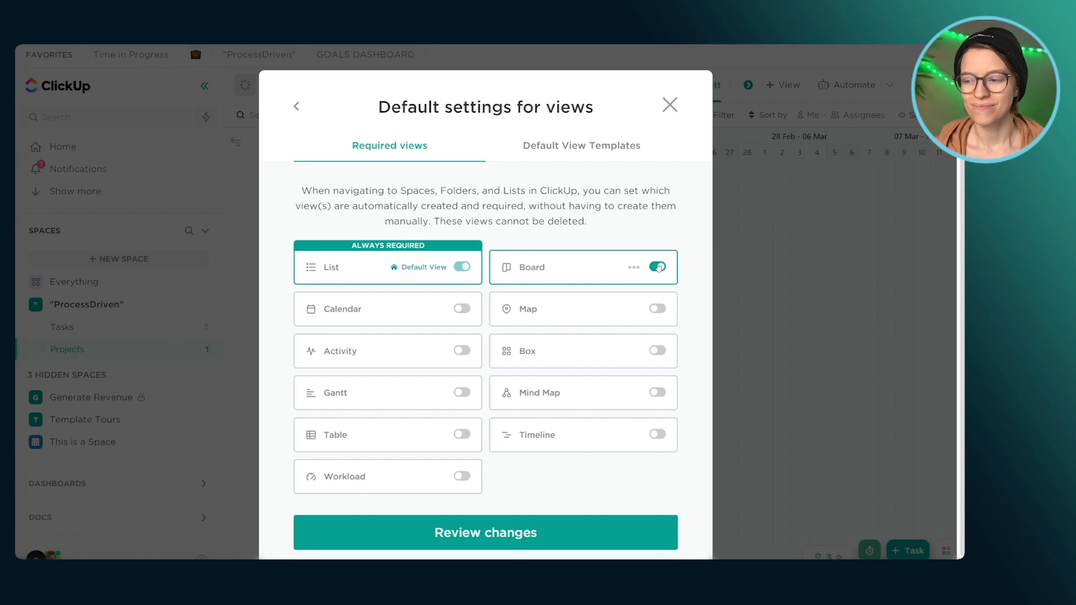
left_click(656, 266)
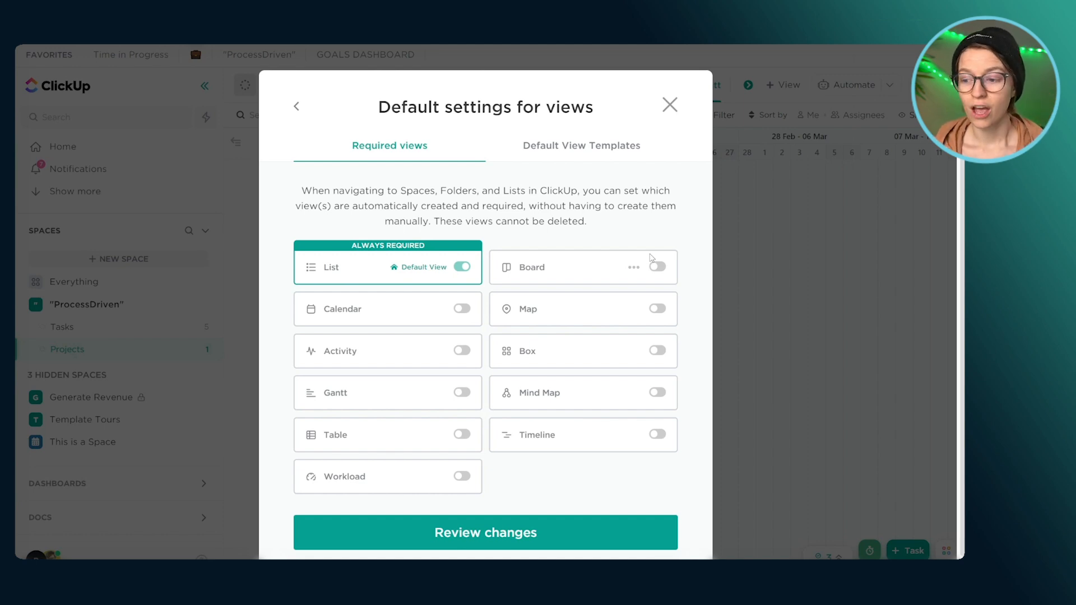
left_click(580, 146)
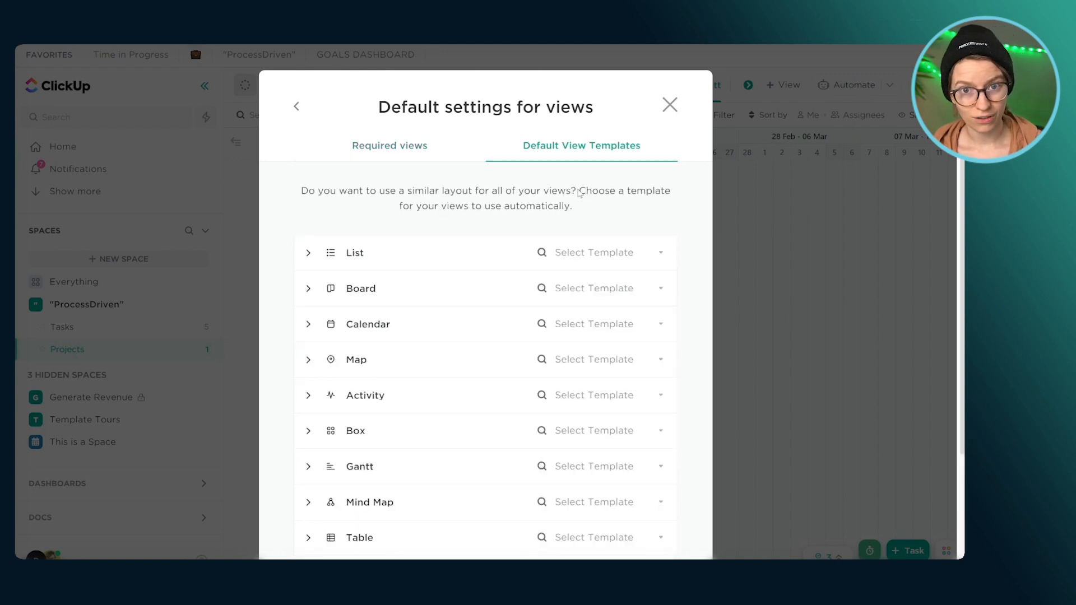
mouse_move(572, 224)
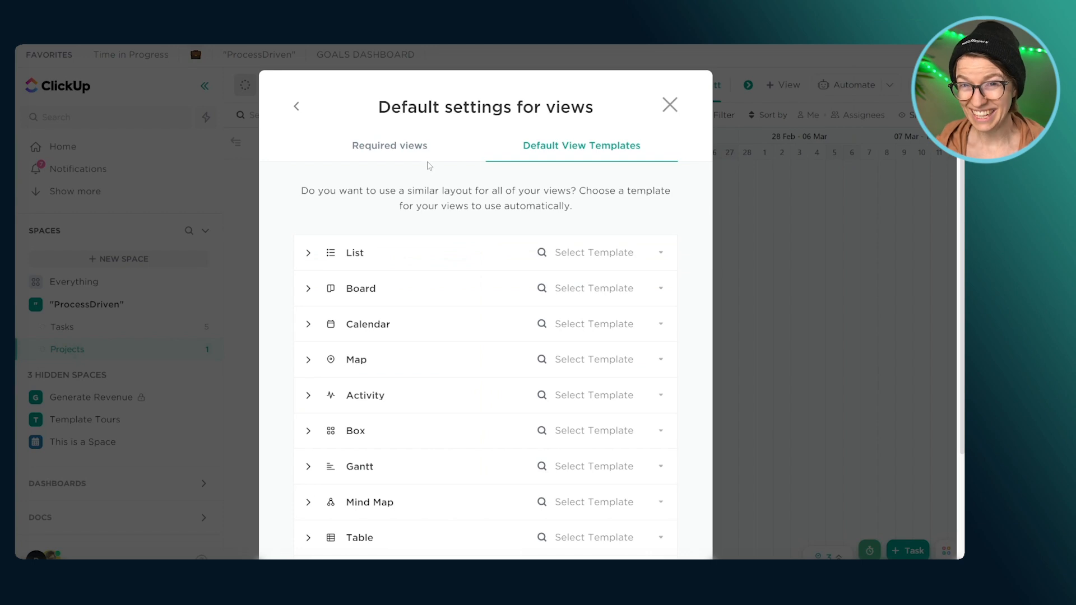
- Turn off Board as a required view and save the space settings with only List
left_click(389, 145)
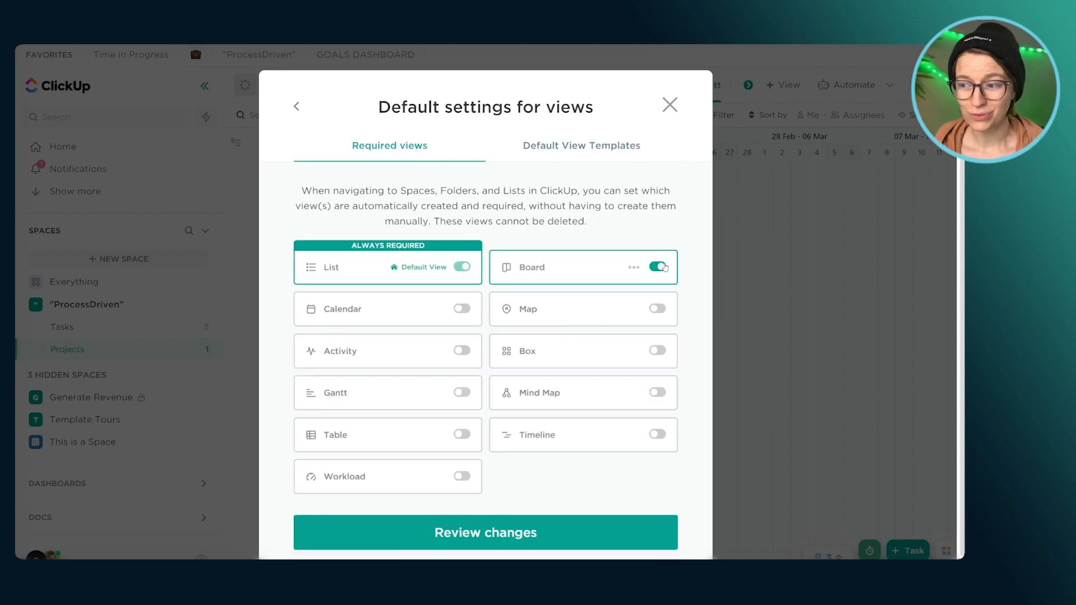
left_click(655, 267)
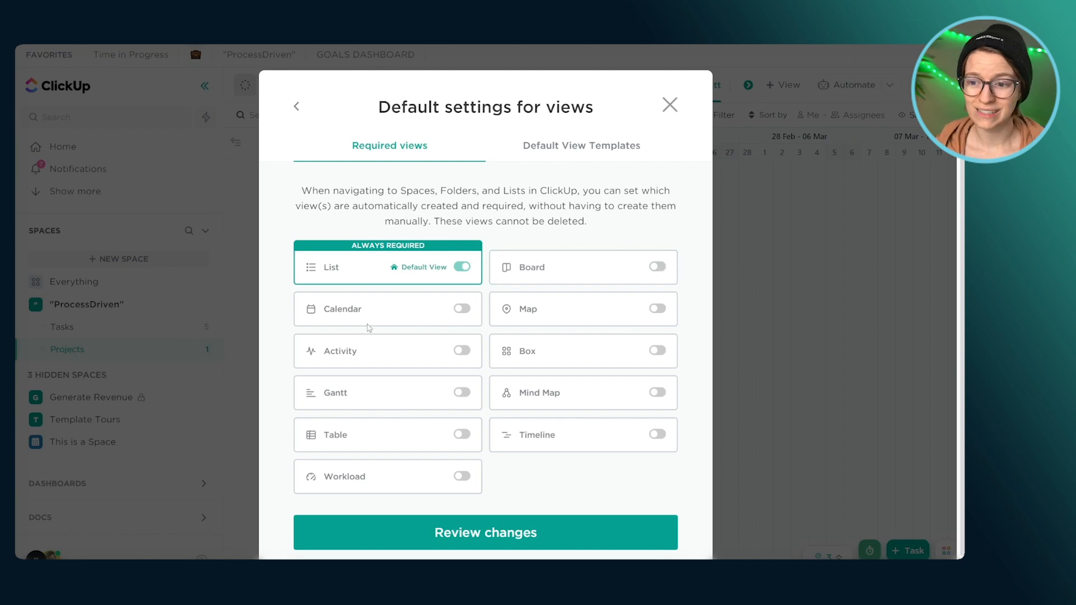
mouse_move(426, 312)
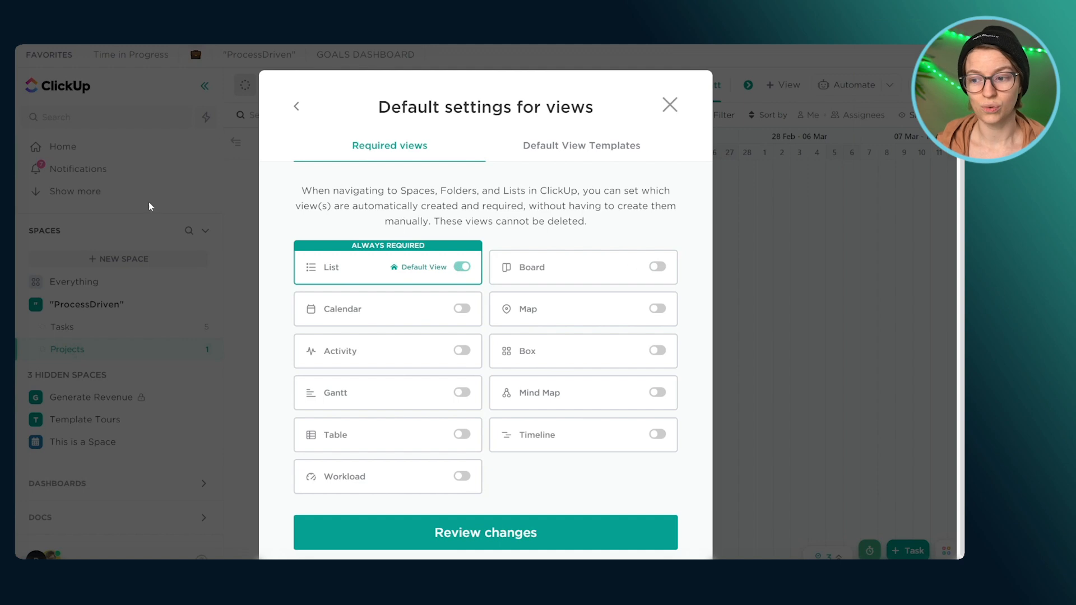
left_click(296, 106)
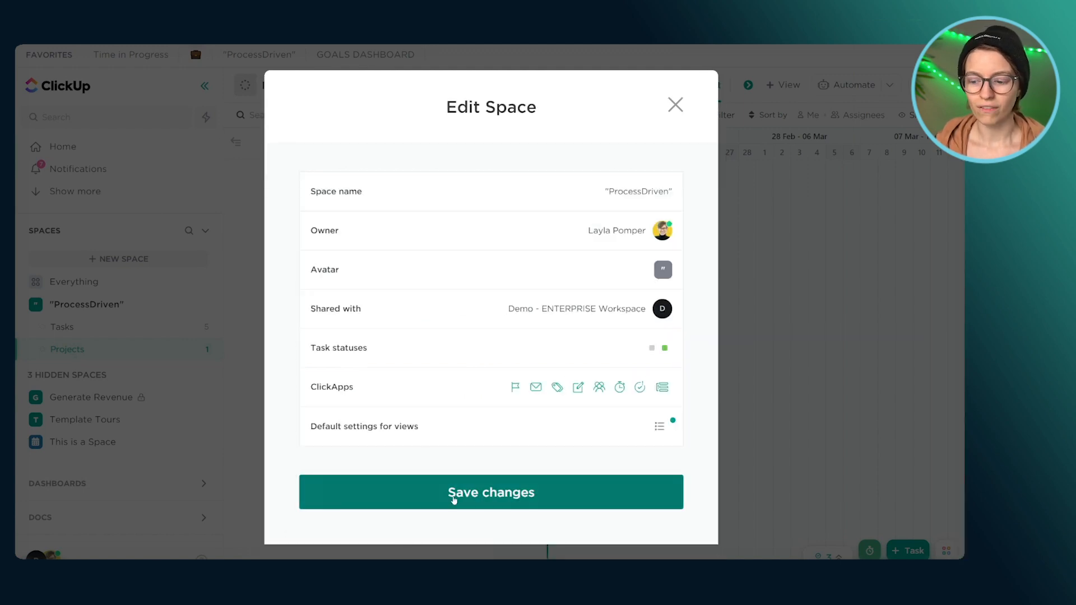
left_click(491, 492)
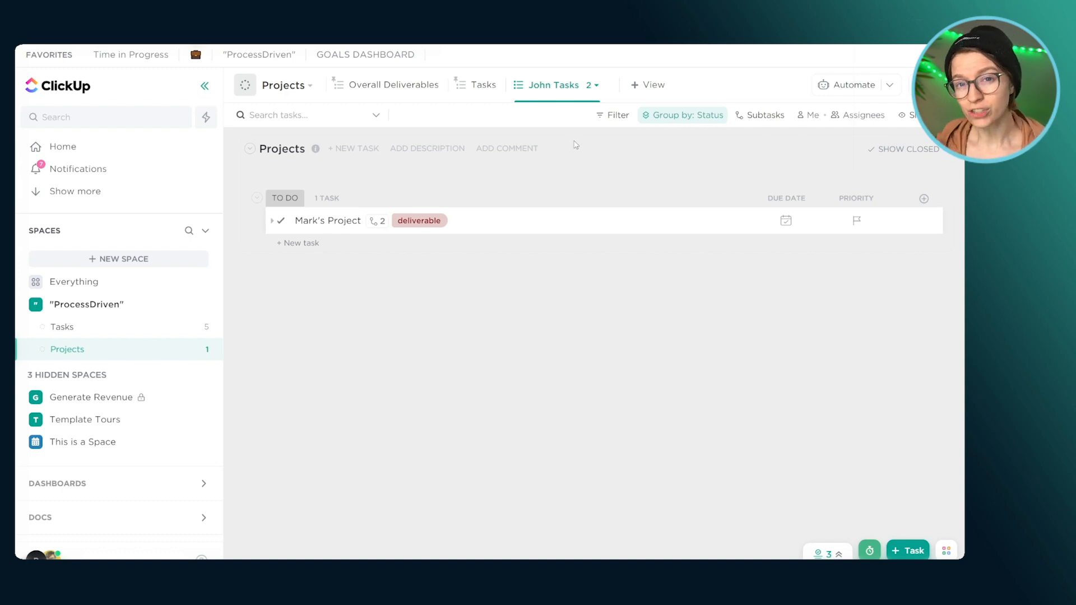
- Add a filter to the John Tasks view, then switch Projects to Jane Tasks
left_click(594, 84)
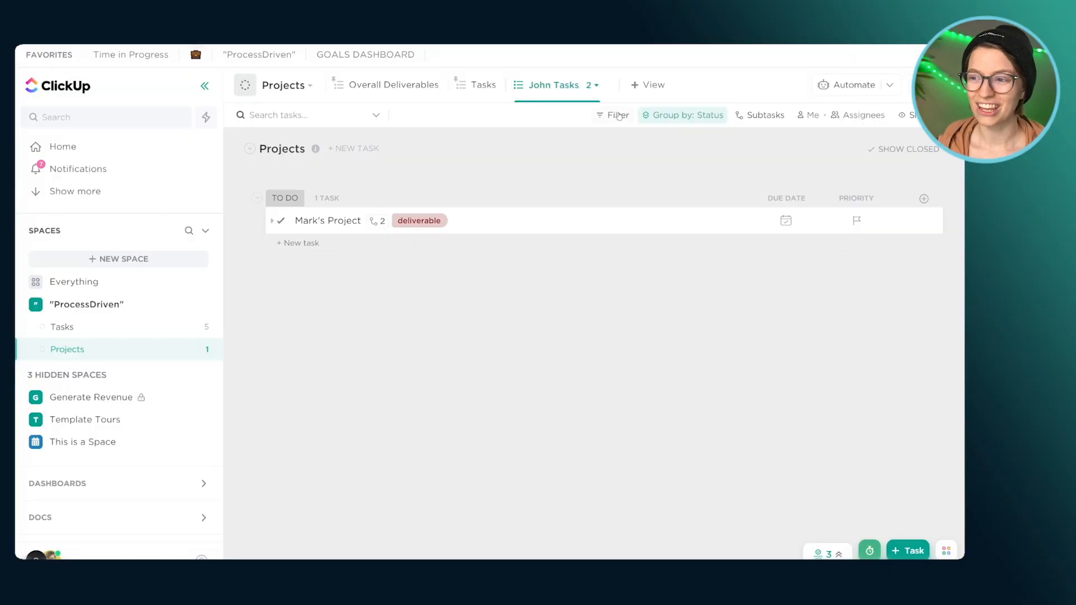
left_click(616, 115)
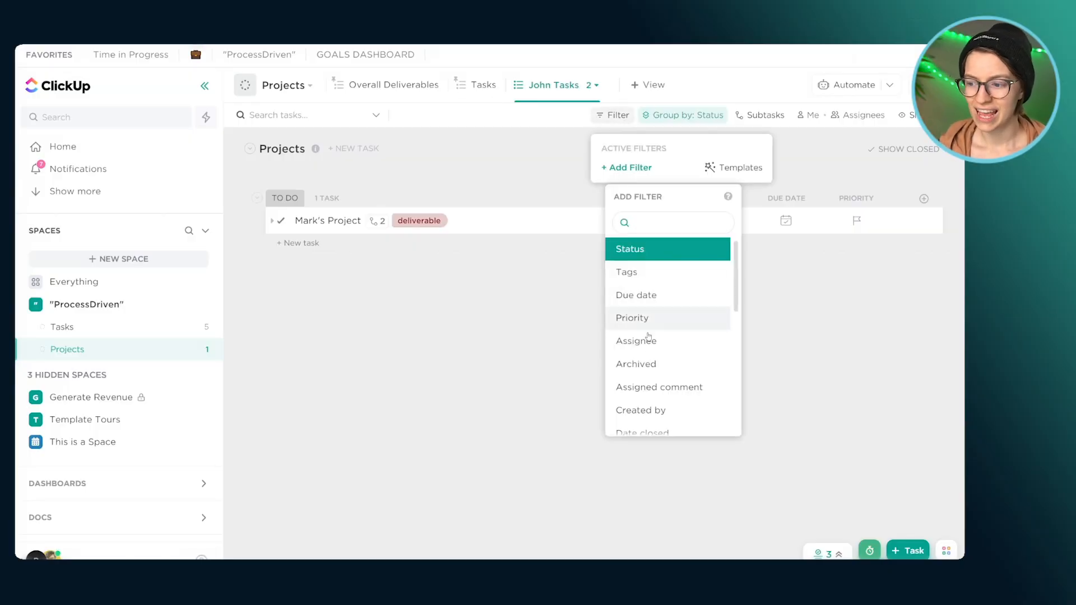
left_click(635, 340)
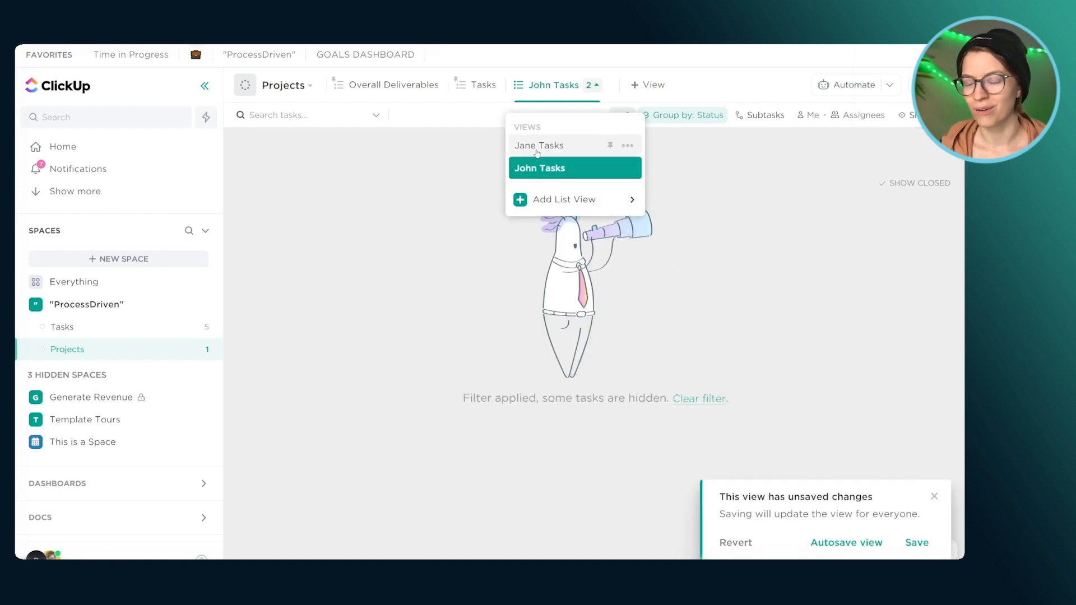
left_click(539, 145)
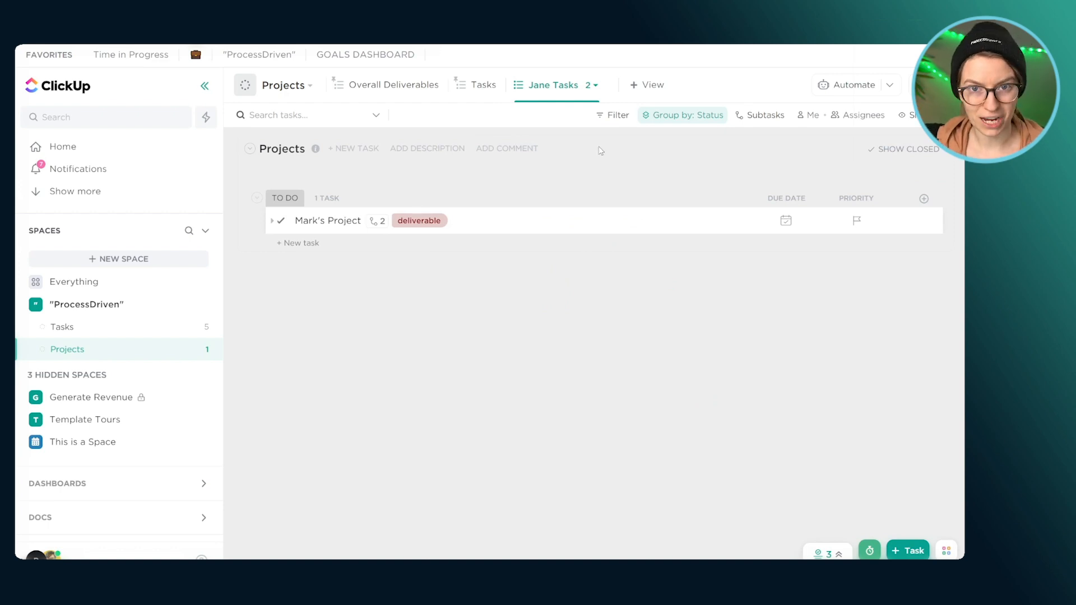
- Create a 'My Tasks' list view in Projects and turn on Me mode
left_click(648, 84)
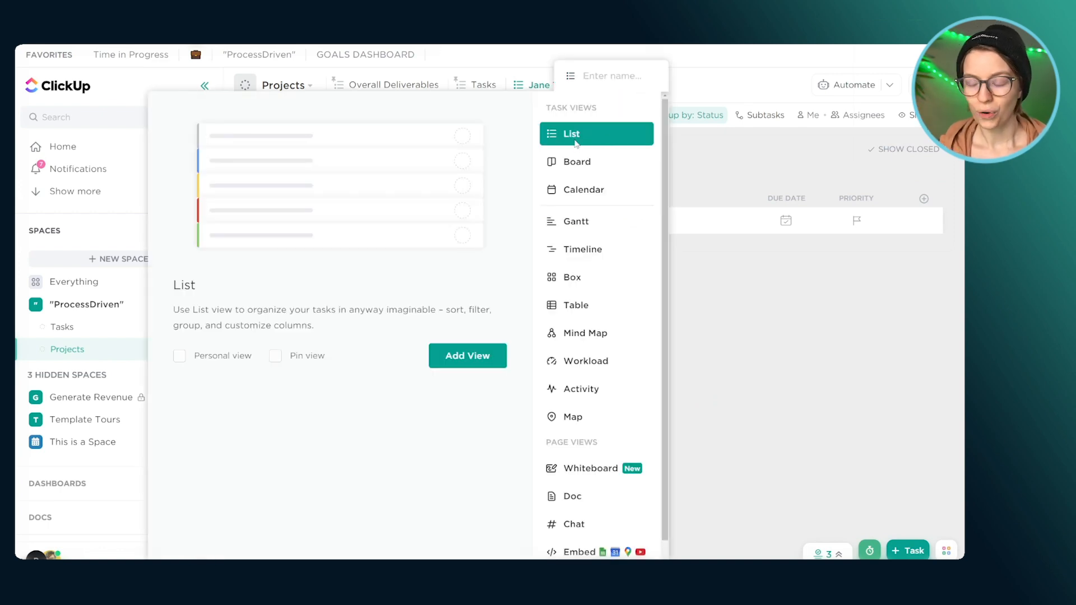
type("My Ta")
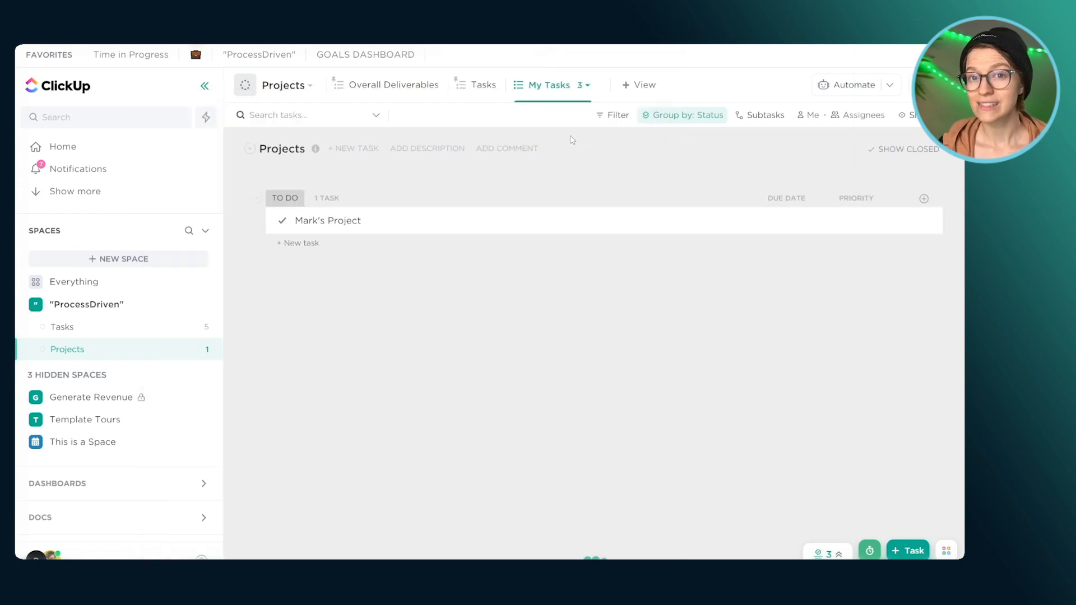
left_click(553, 85)
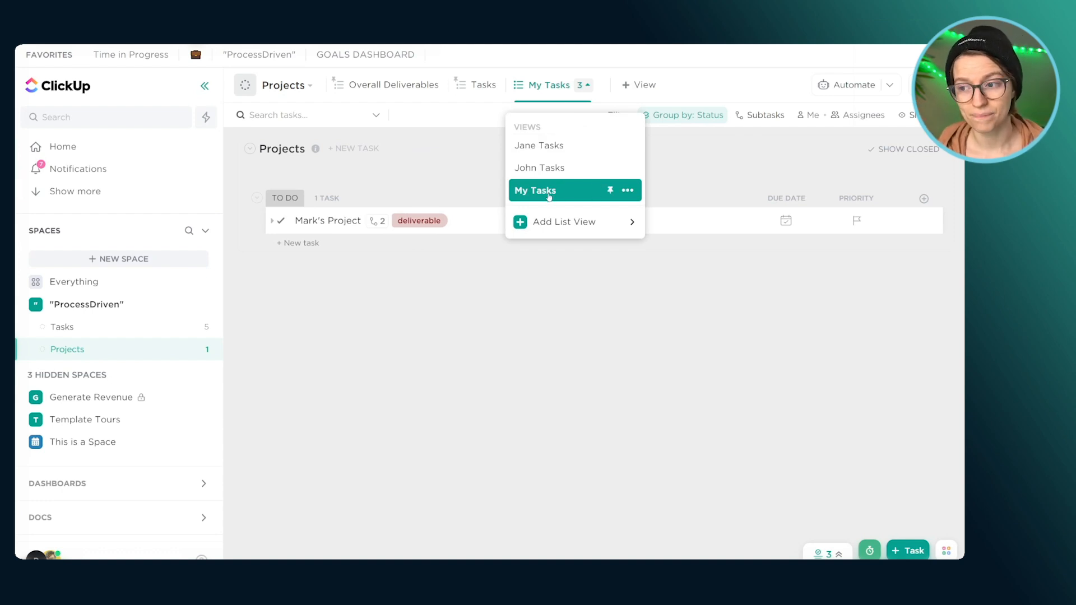
left_click(626, 190)
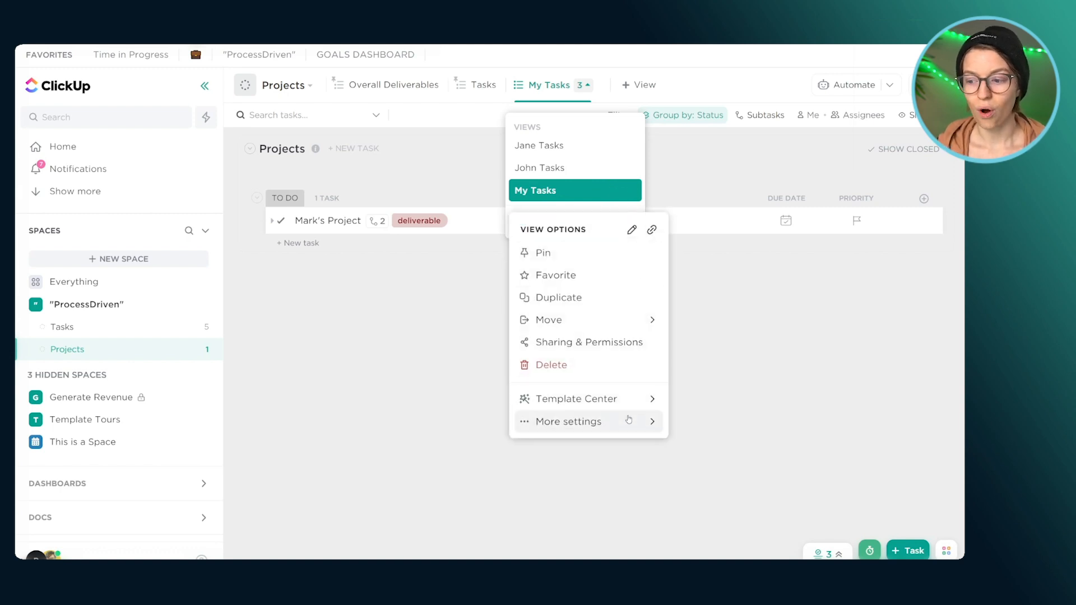
left_click(566, 422)
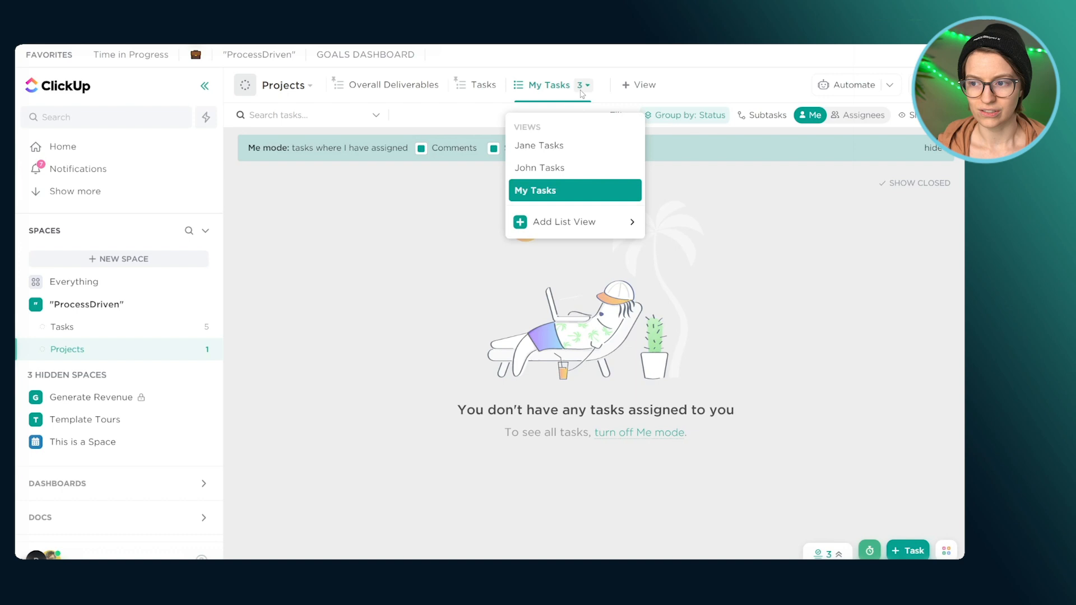
left_click(539, 167)
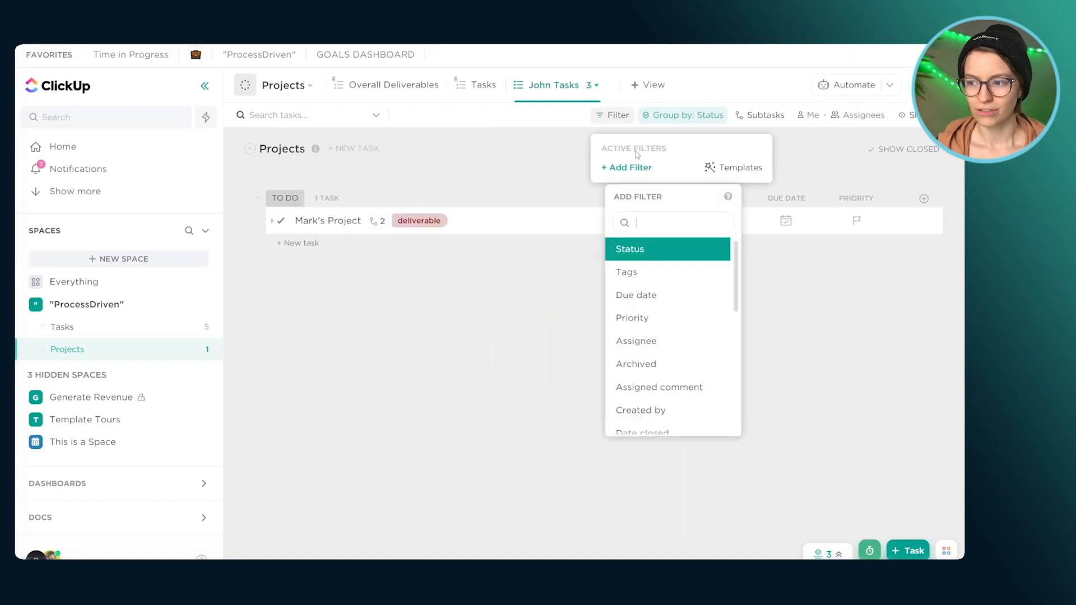
left_click(635, 341)
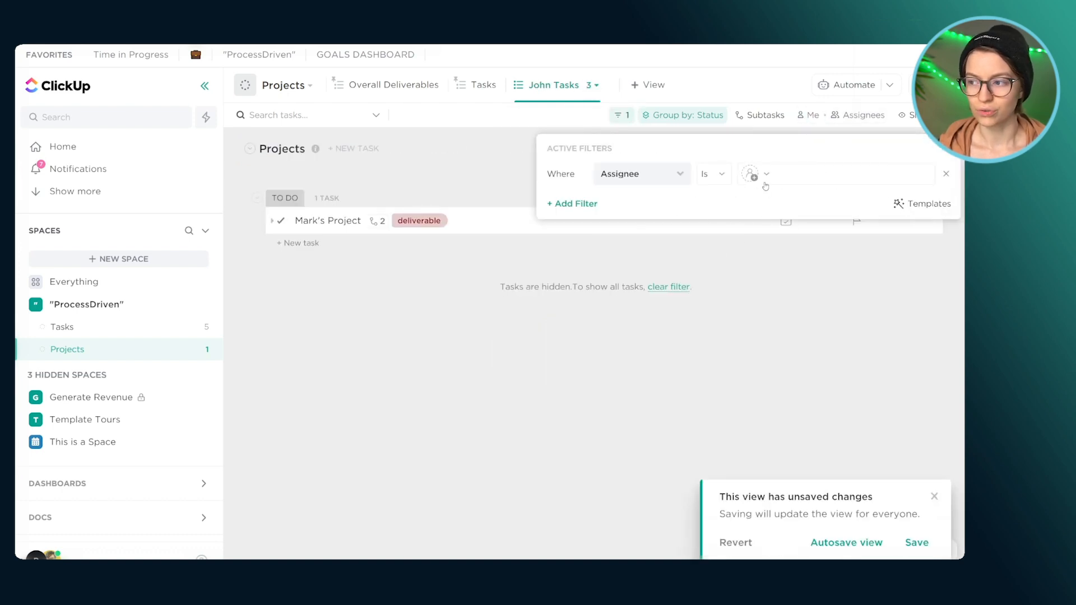
left_click(750, 174)
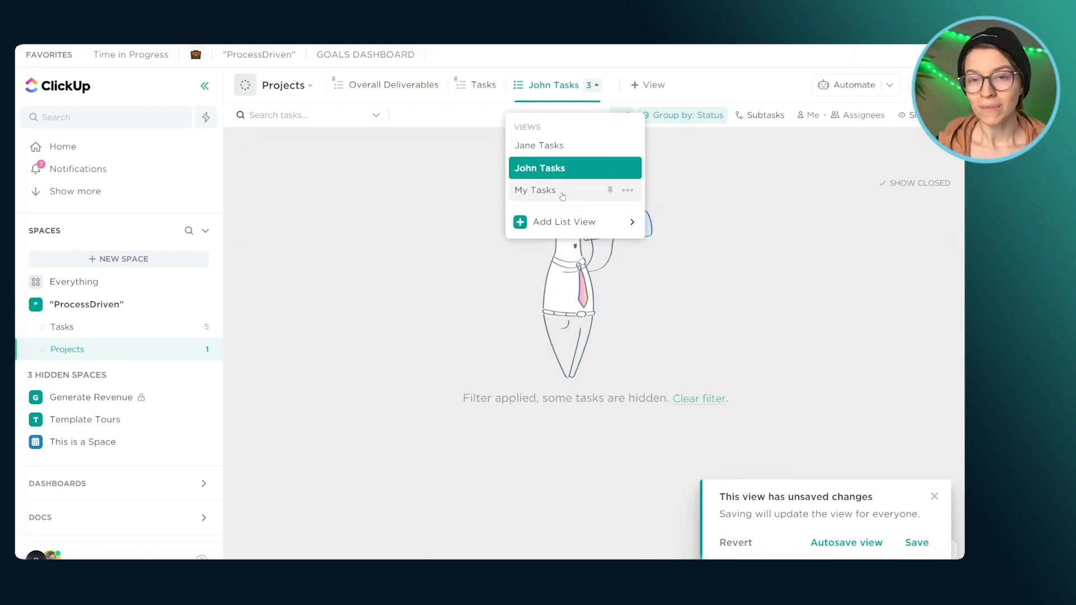
left_click(535, 190)
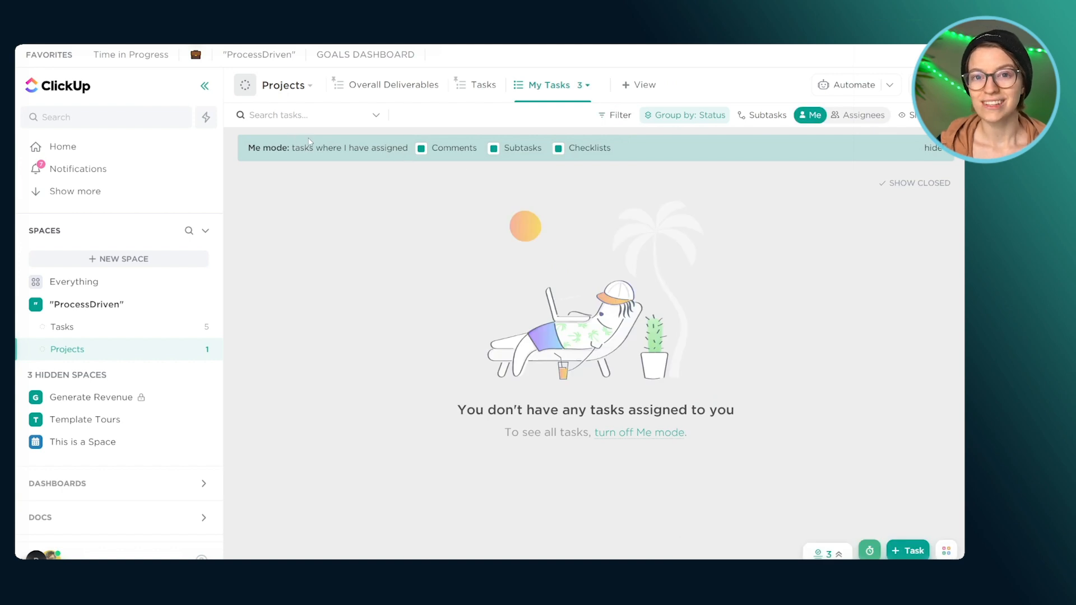
mouse_move(410, 152)
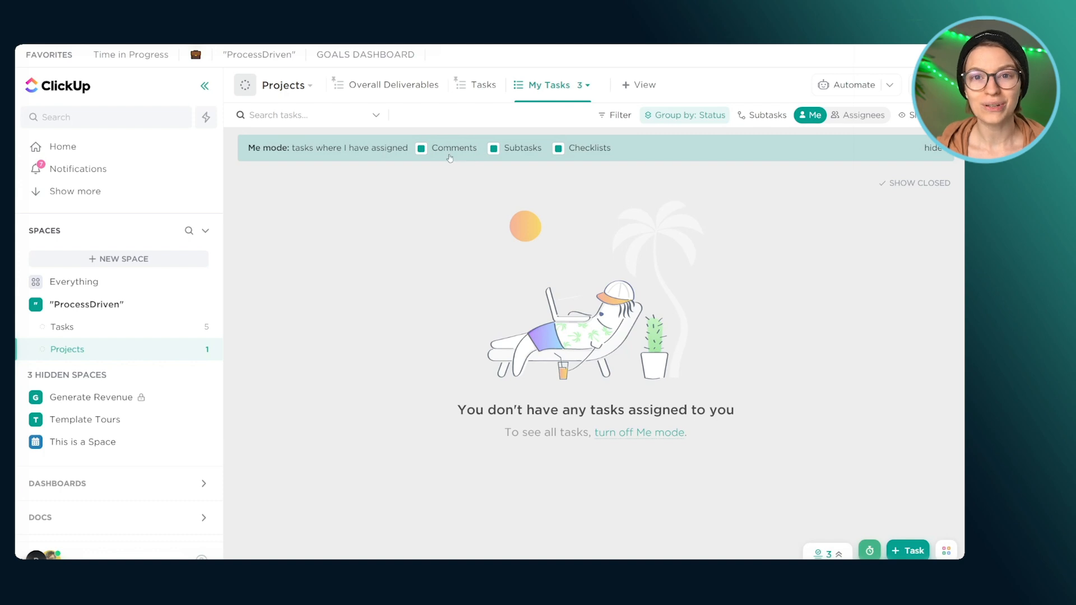
mouse_move(599, 171)
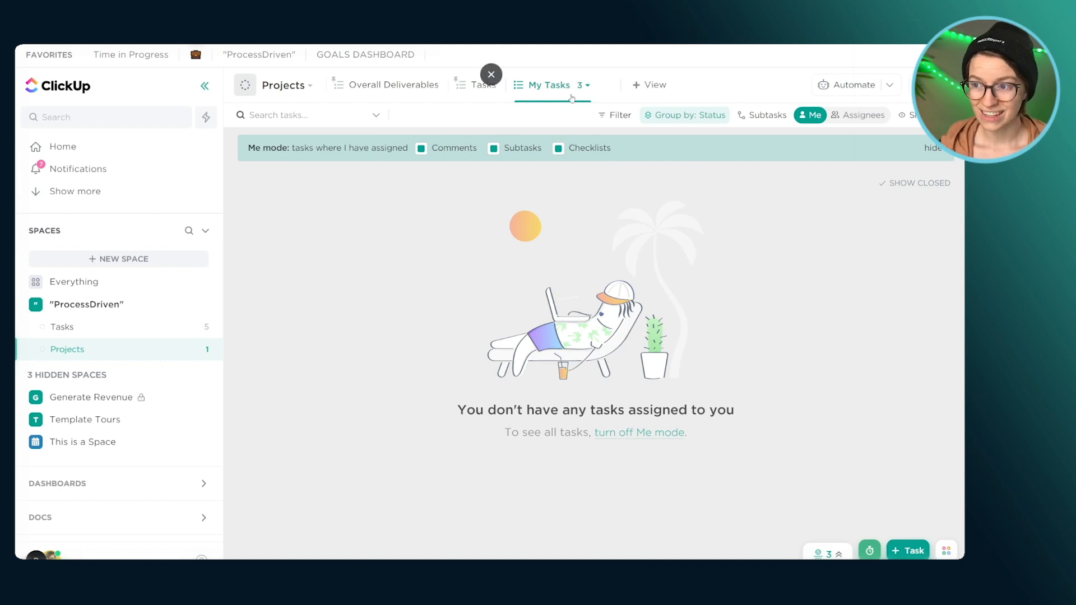
- Check Jane Tasks' options, switch between Jane and John Tasks, then open the Tasks view
left_click(583, 85)
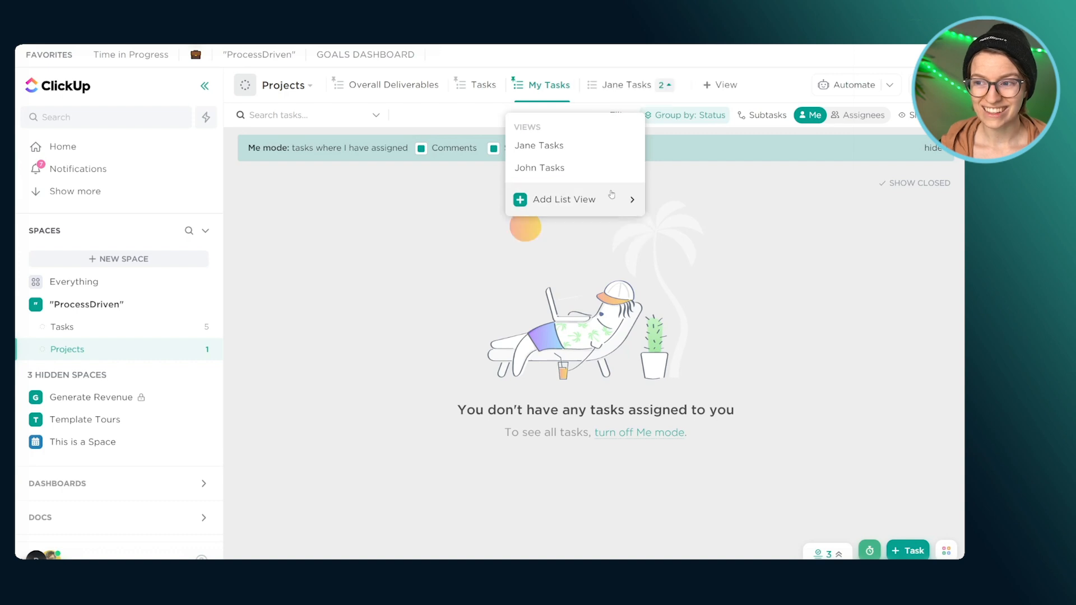
mouse_move(632, 77)
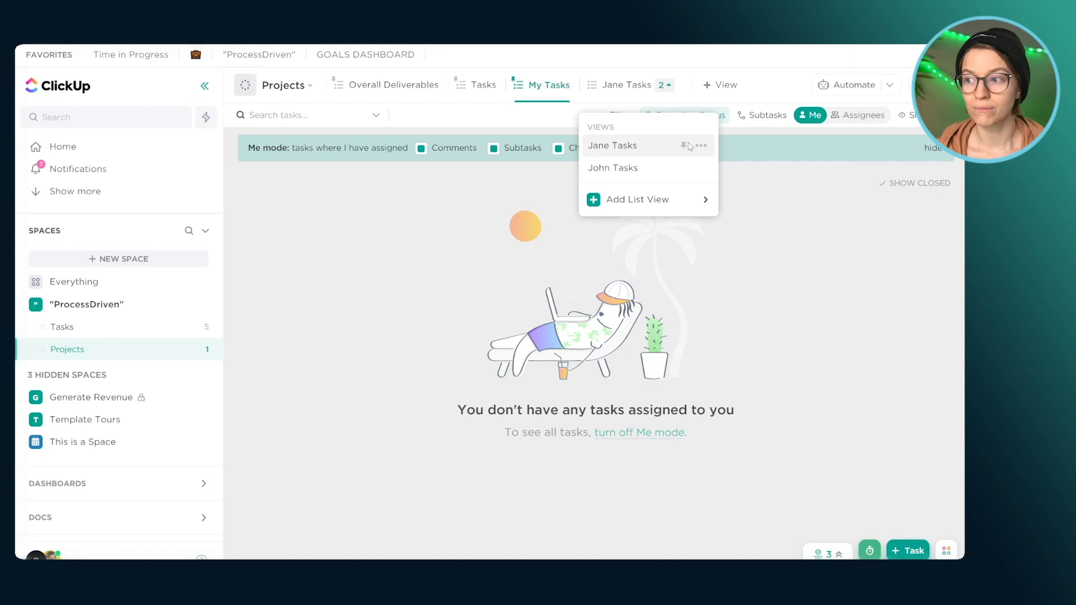
left_click(701, 146)
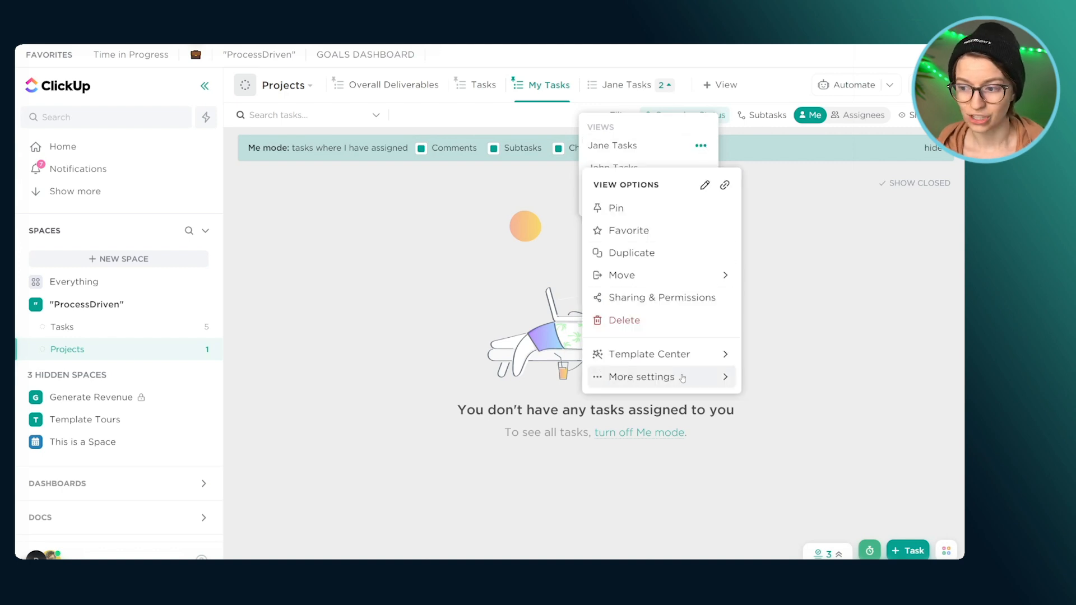
left_click(641, 376)
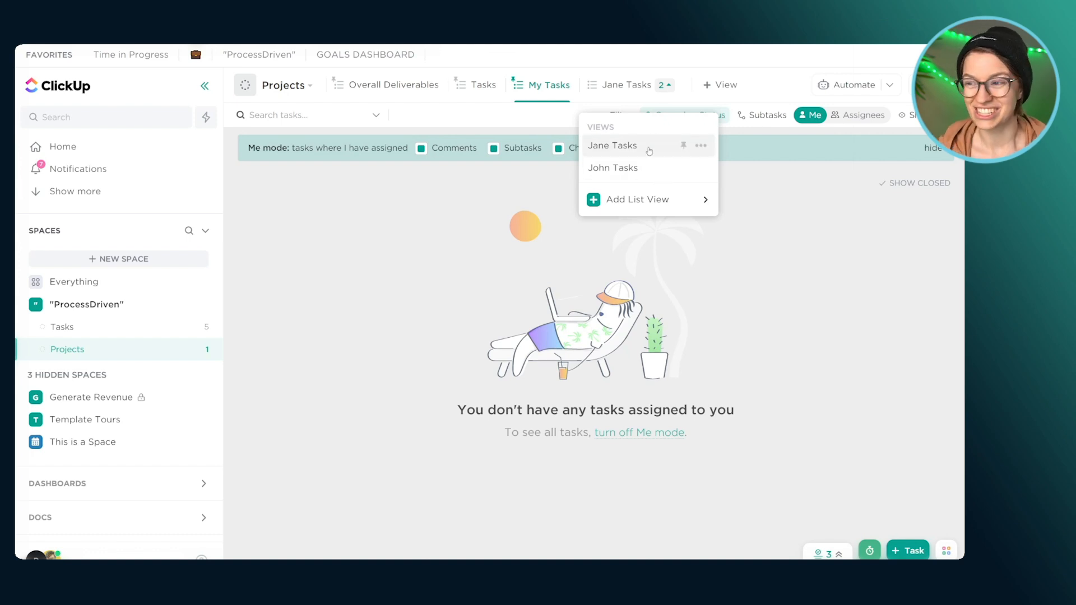
left_click(611, 146)
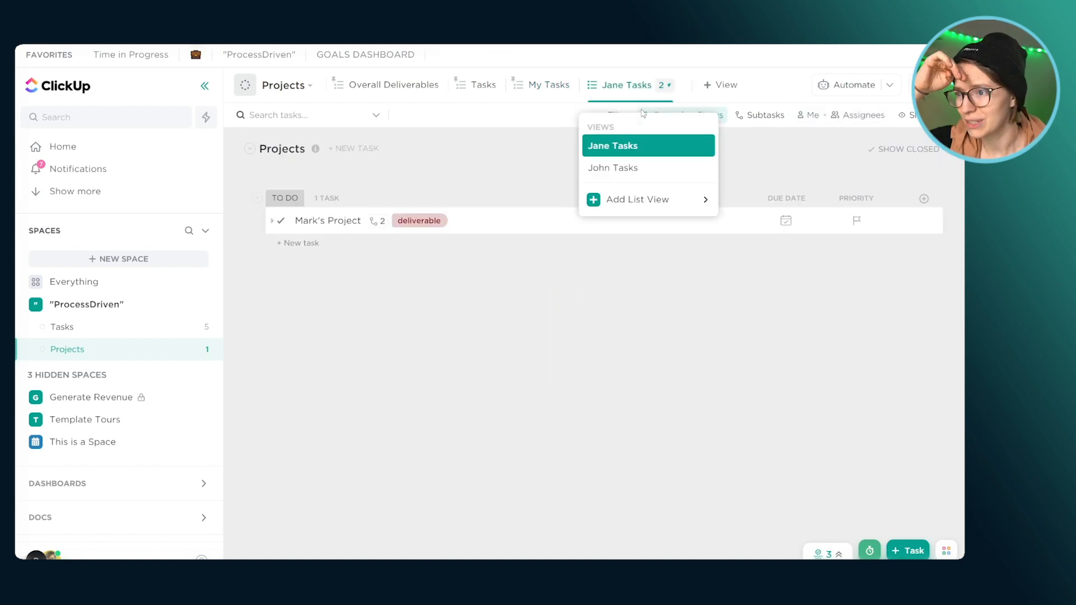
left_click(612, 168)
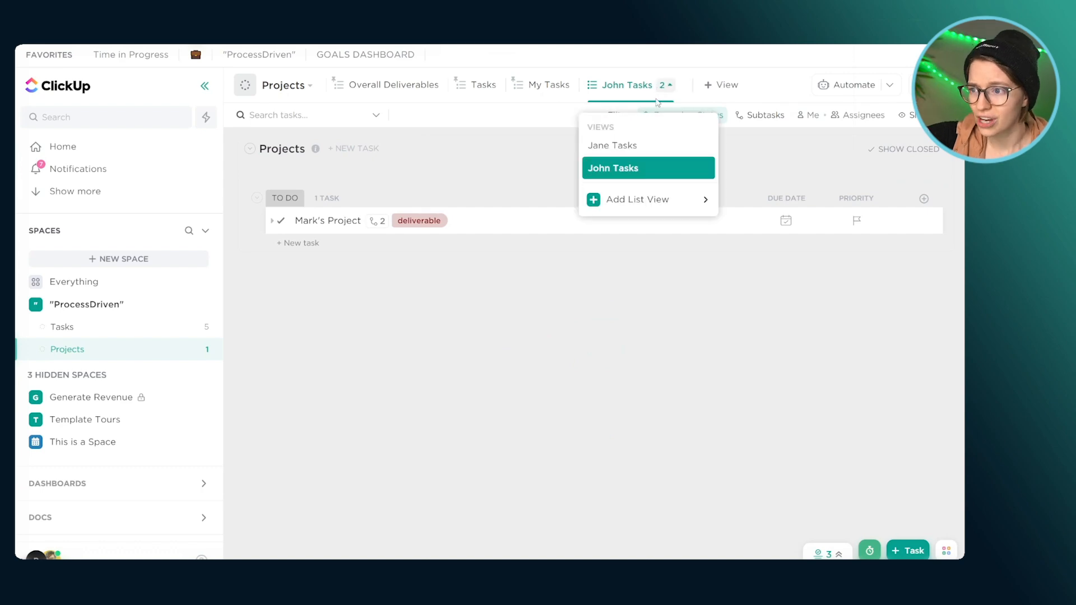
left_click(483, 85)
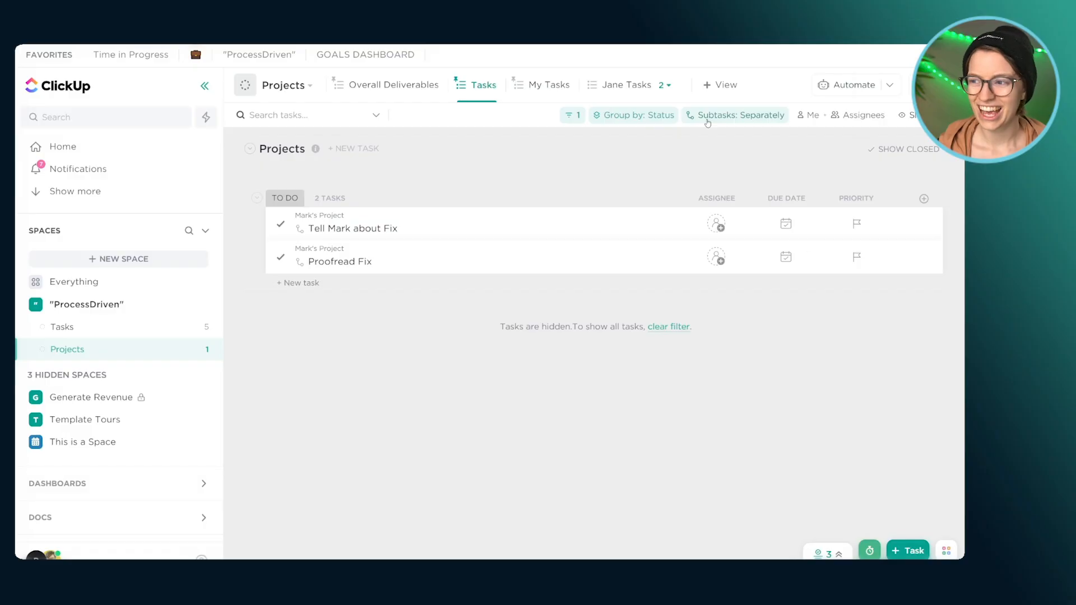
- Remove the Tags filter hiding deliverables and display subtasks as separate rows
left_click(734, 114)
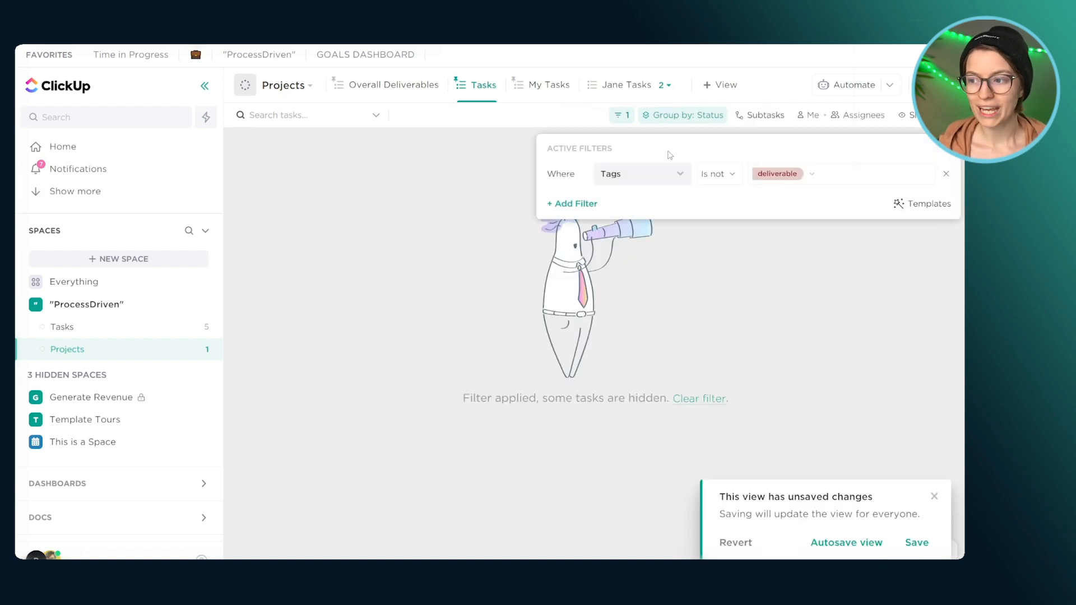
left_click(945, 174)
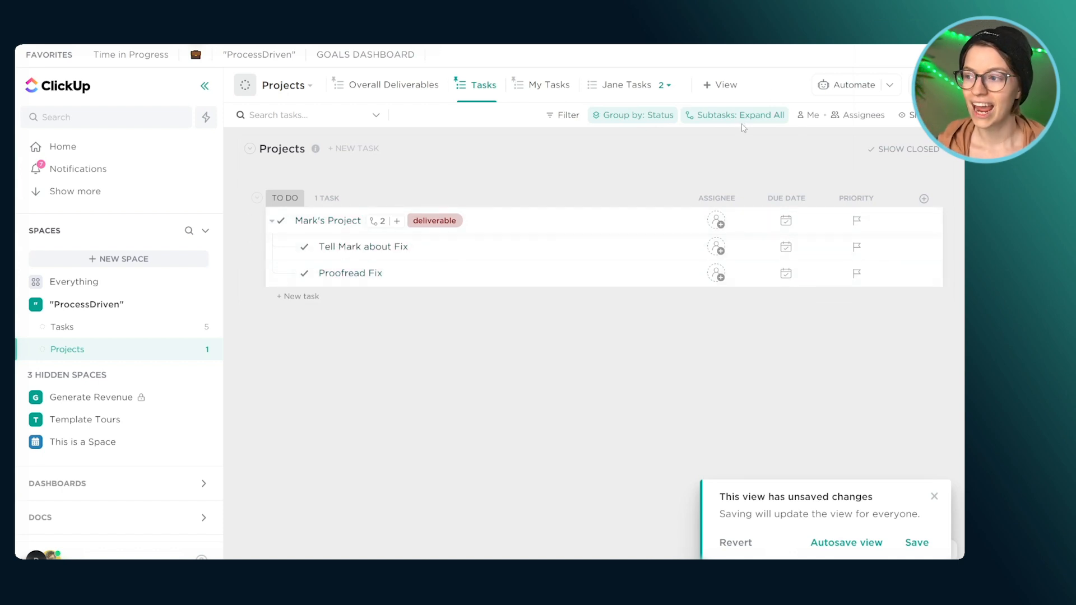
left_click(734, 114)
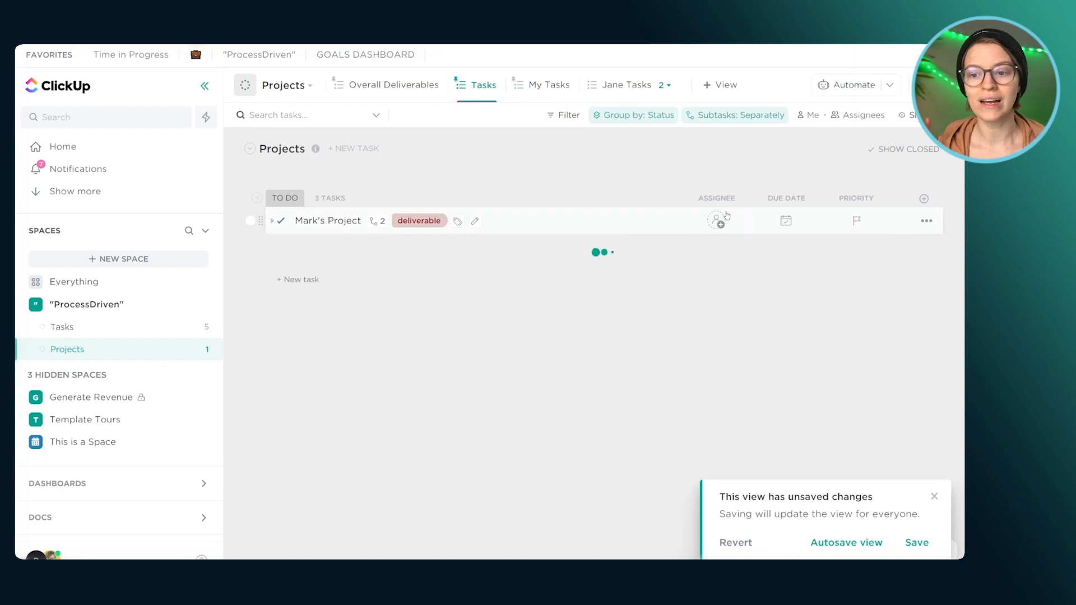
- Switch the Projects list to its Overall Deliverables view
left_click(272, 220)
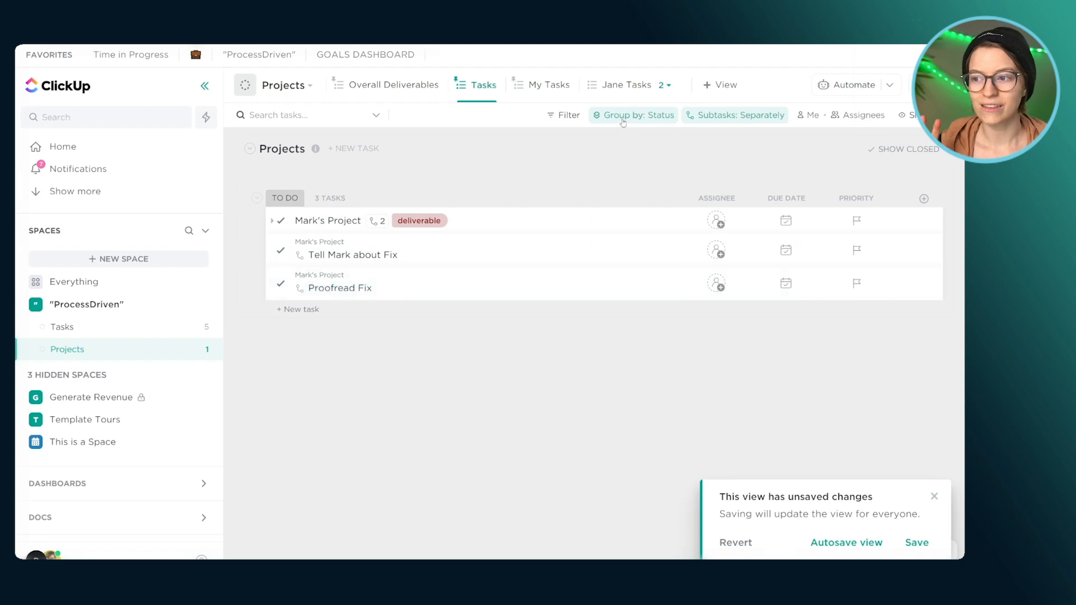
mouse_move(505, 183)
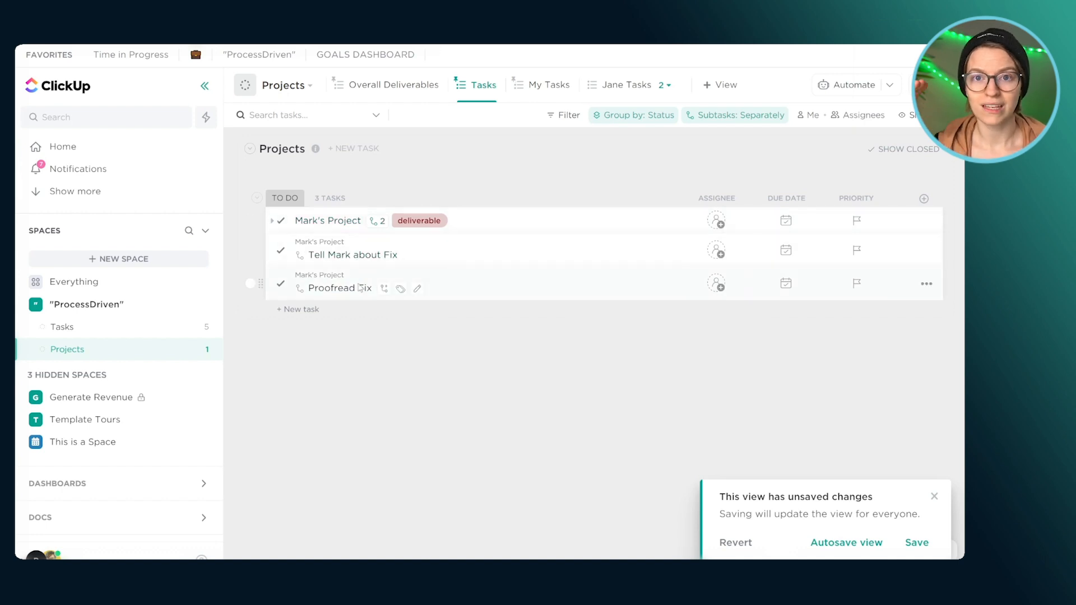
mouse_move(336, 238)
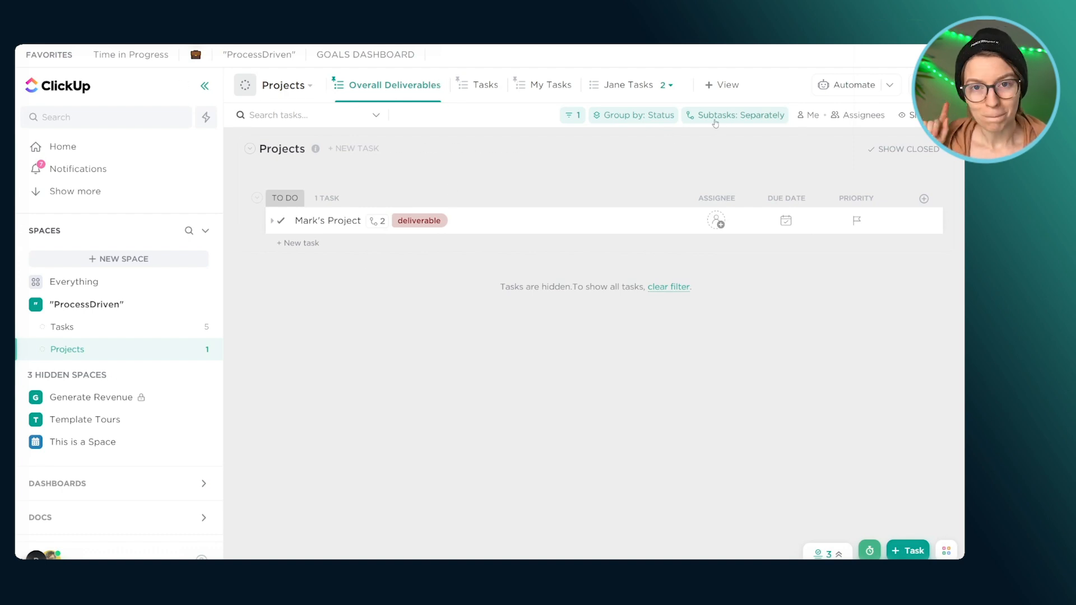
left_click(734, 114)
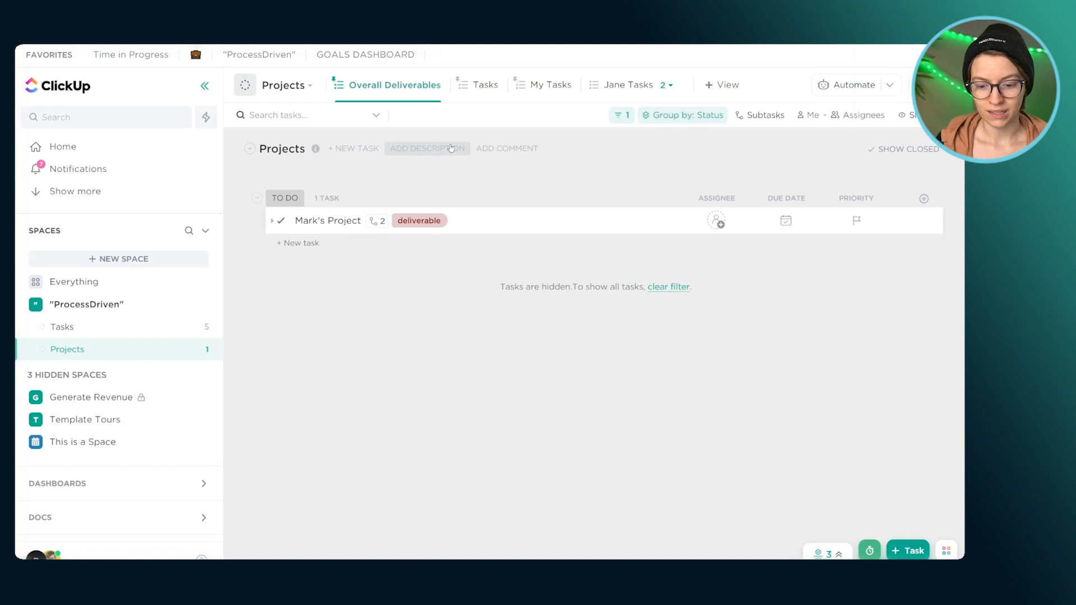
mouse_move(452, 173)
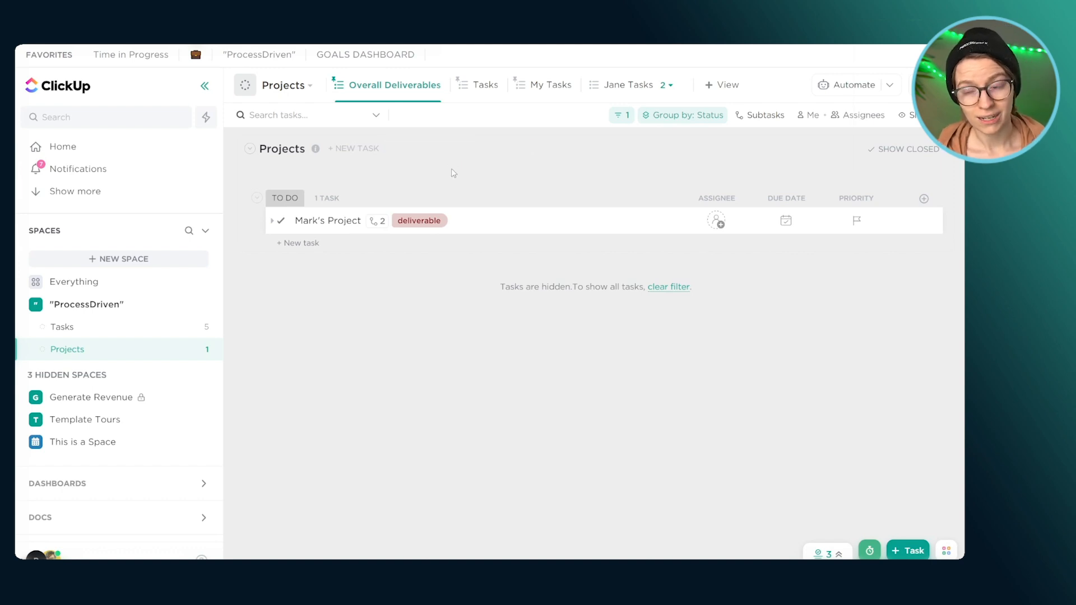
- Group the Tasks view's two subtasks by due date, without saving
left_click(485, 84)
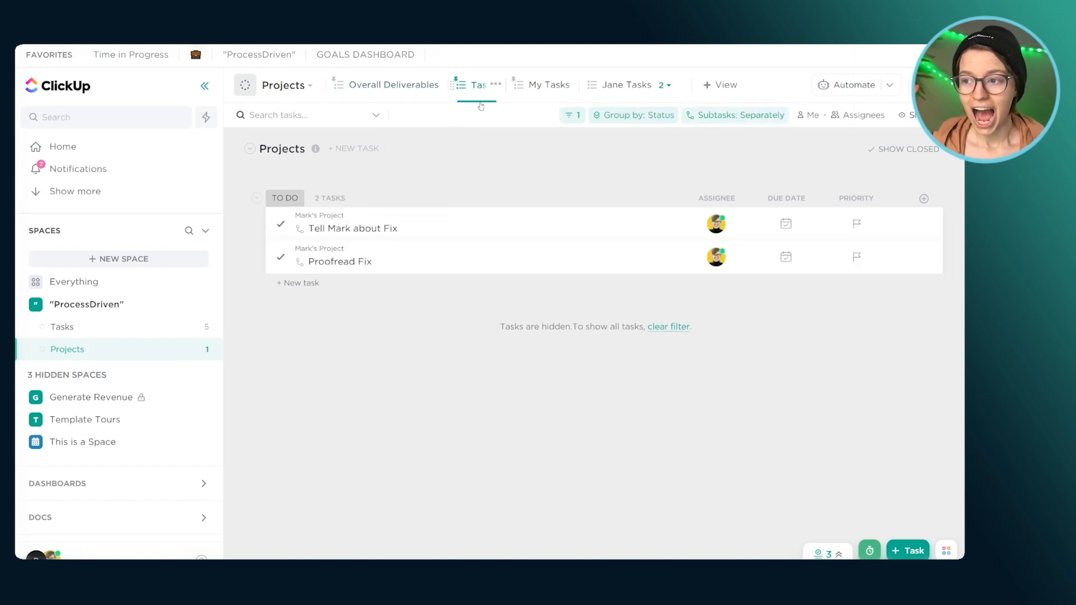
left_click(571, 114)
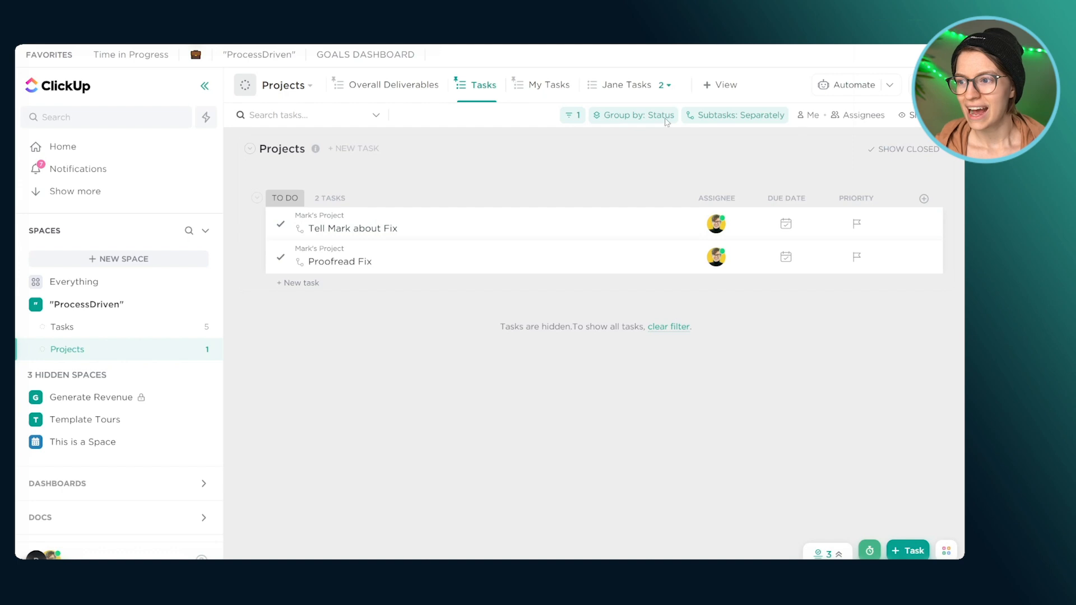
left_click(638, 114)
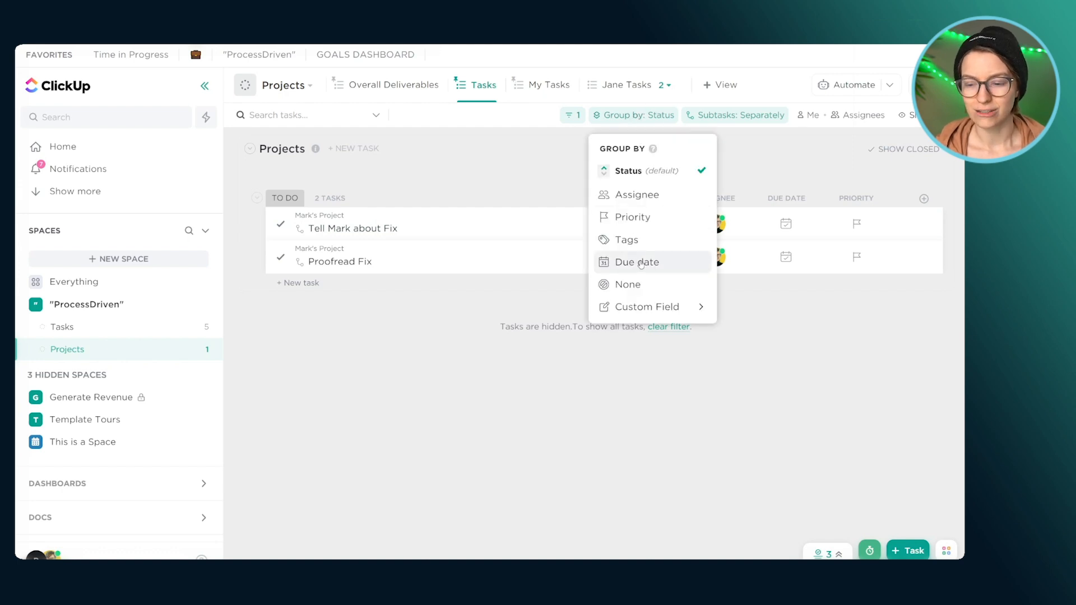
left_click(636, 263)
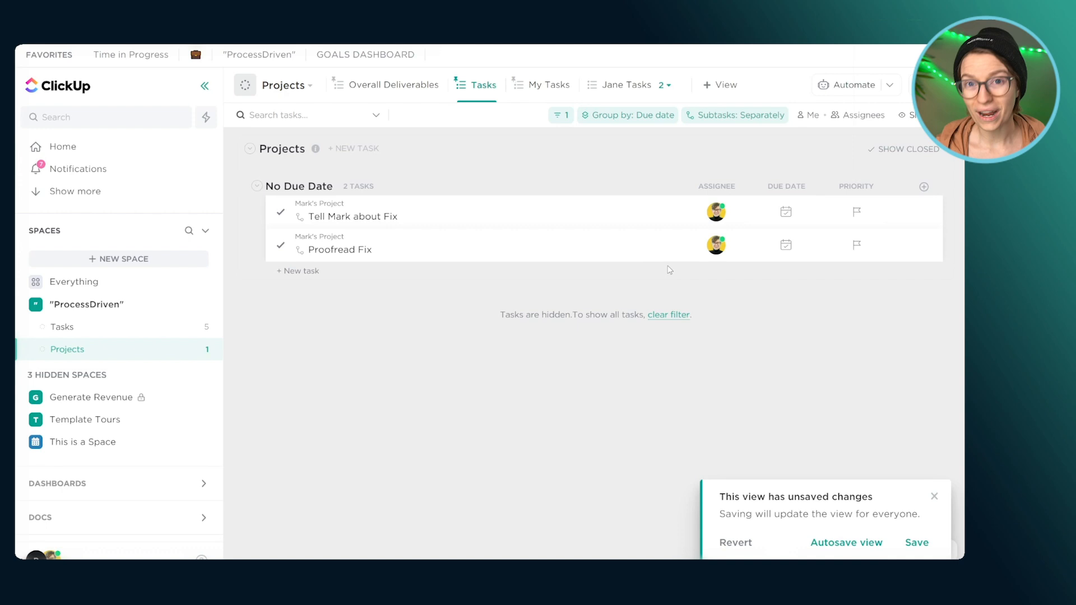
left_click(735, 114)
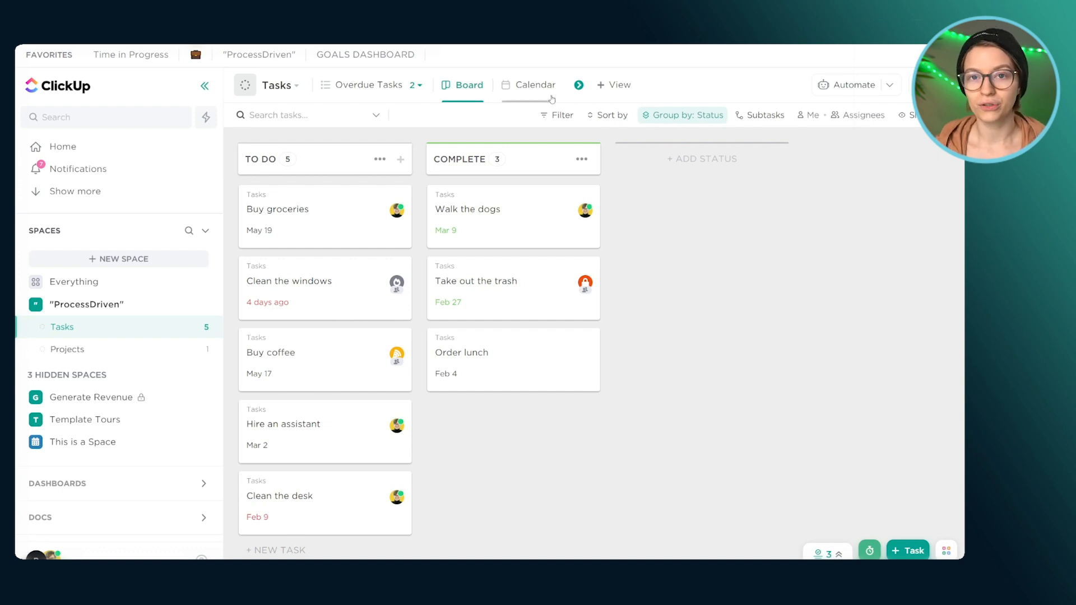
- Open the Overdue Tasks list view, showing Clean the windows and Clean the desk
left_click(614, 84)
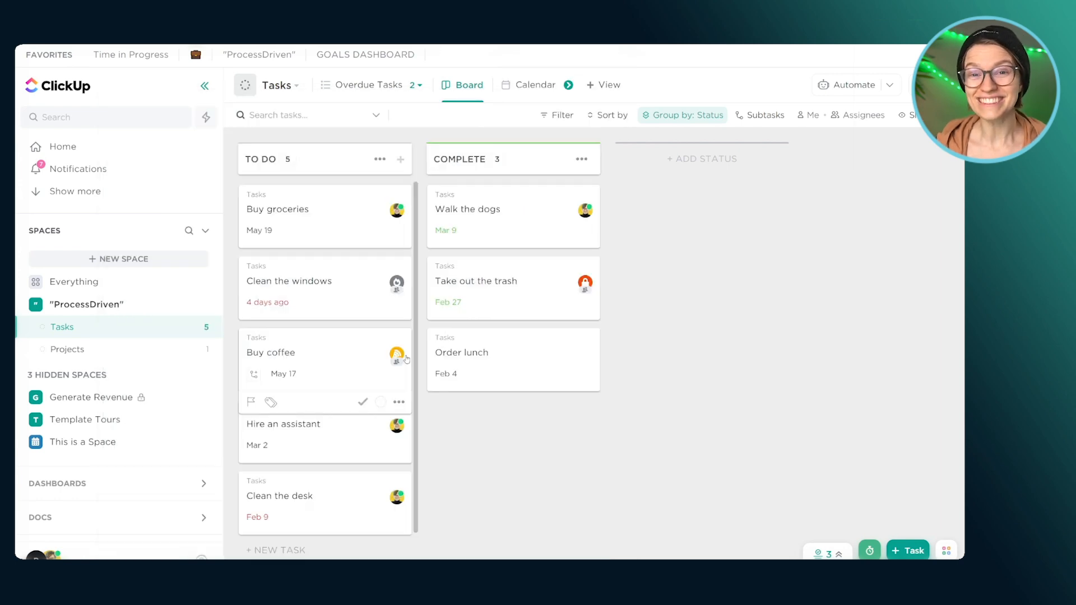
left_click(343, 84)
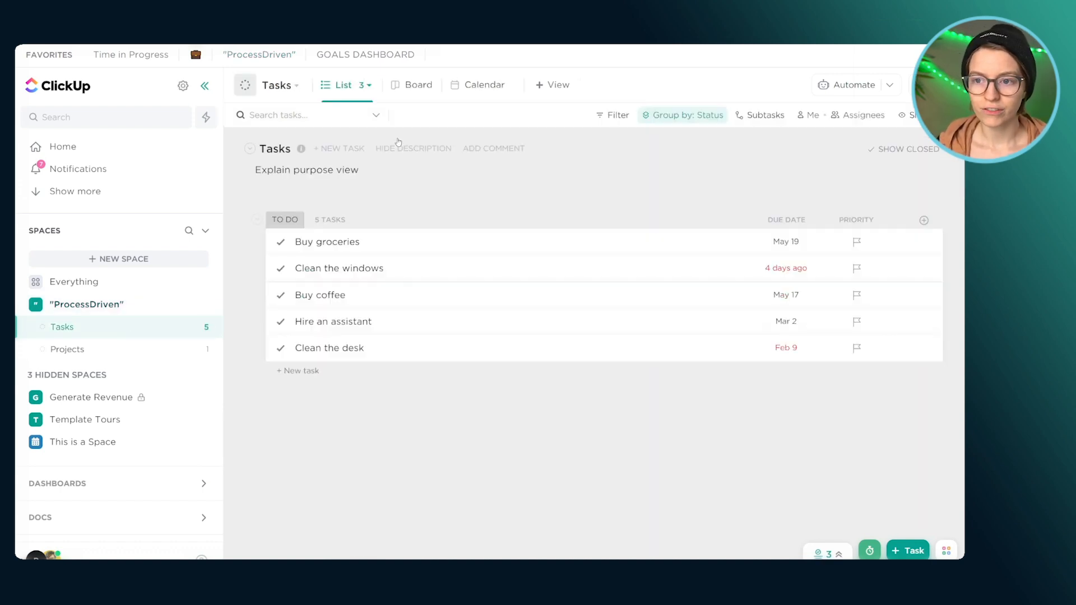
left_click(345, 85)
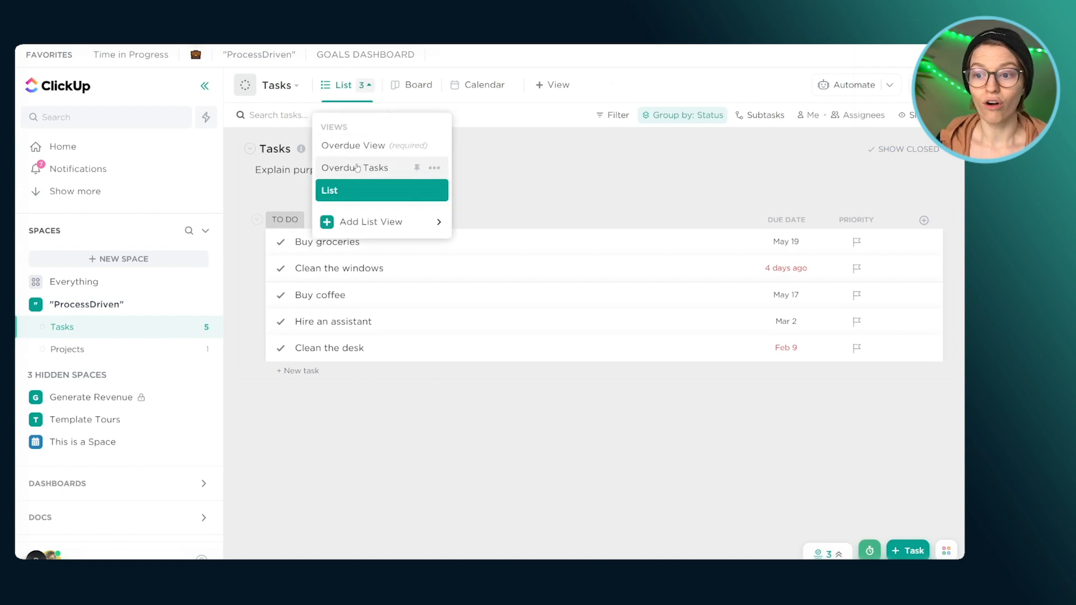
left_click(356, 168)
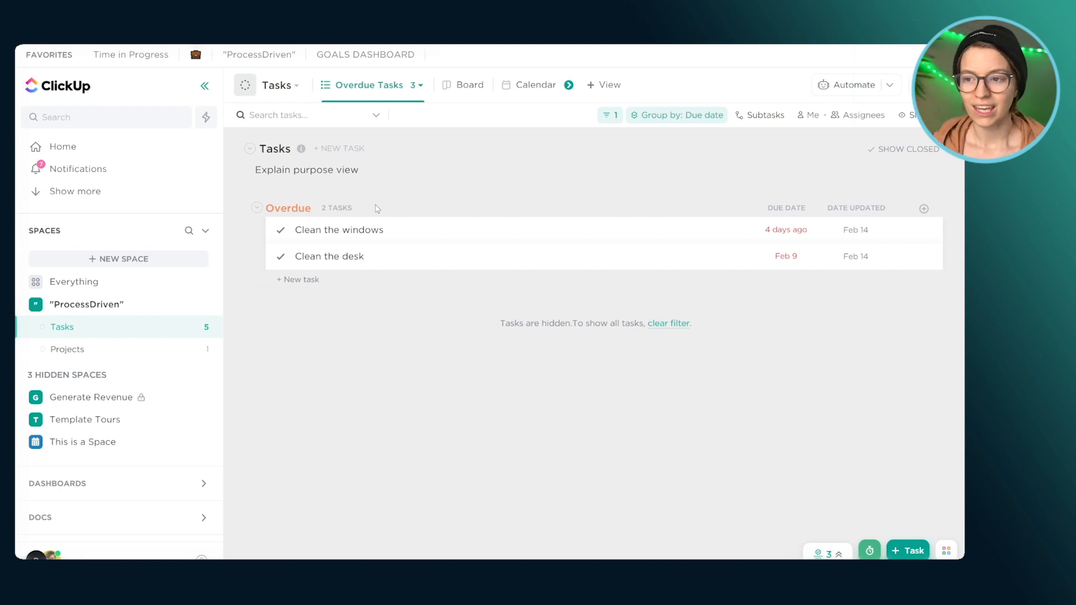
left_click(470, 84)
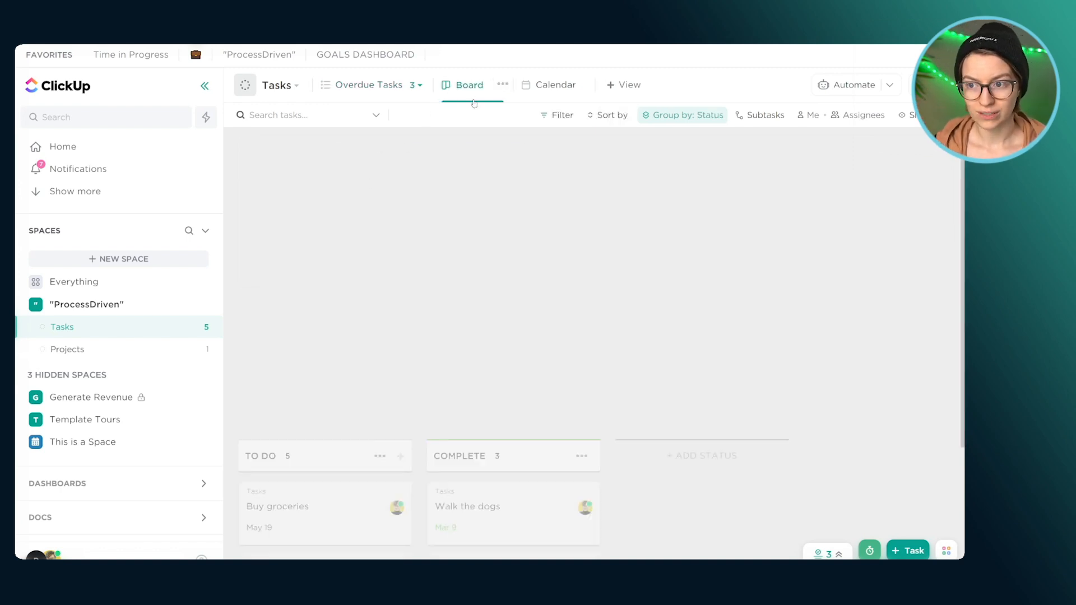
- Filter the Board by due date, group by priority, sort by assignee, then show Calendar
left_click(556, 114)
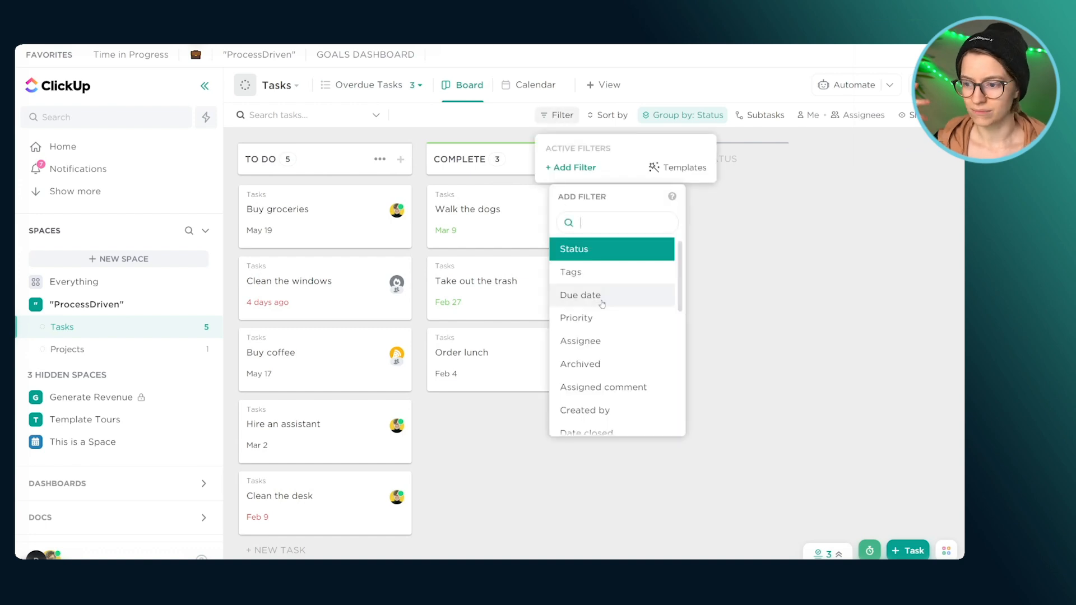
left_click(580, 295)
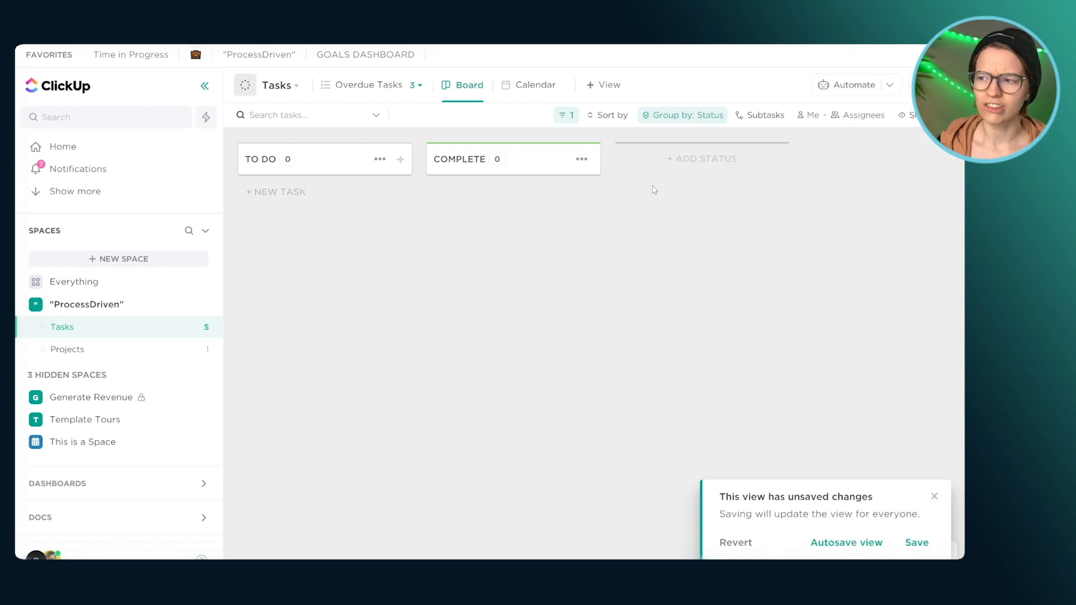
left_click(682, 115)
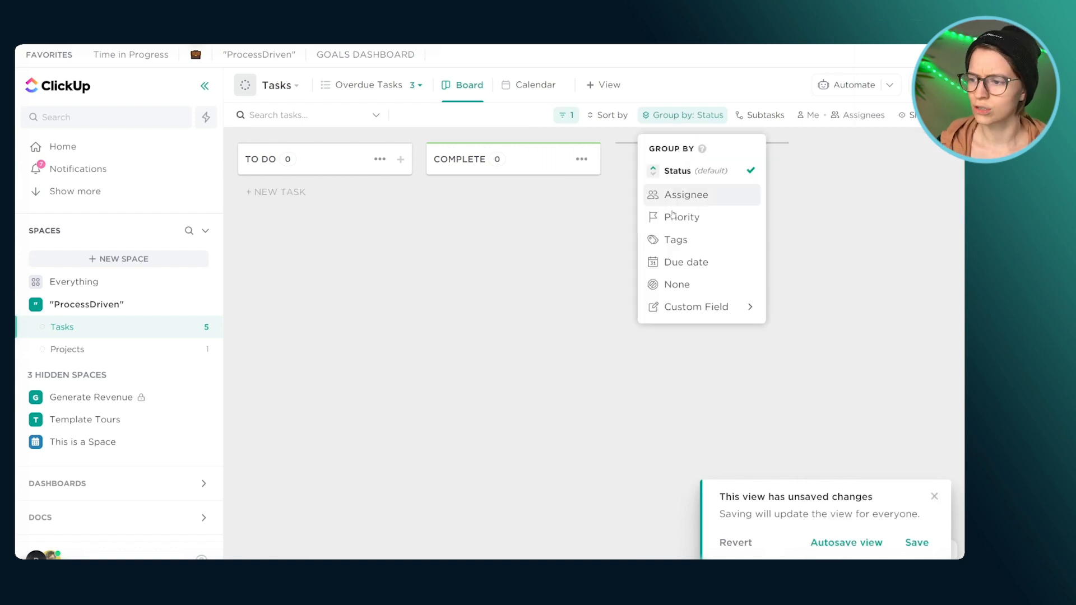
left_click(682, 216)
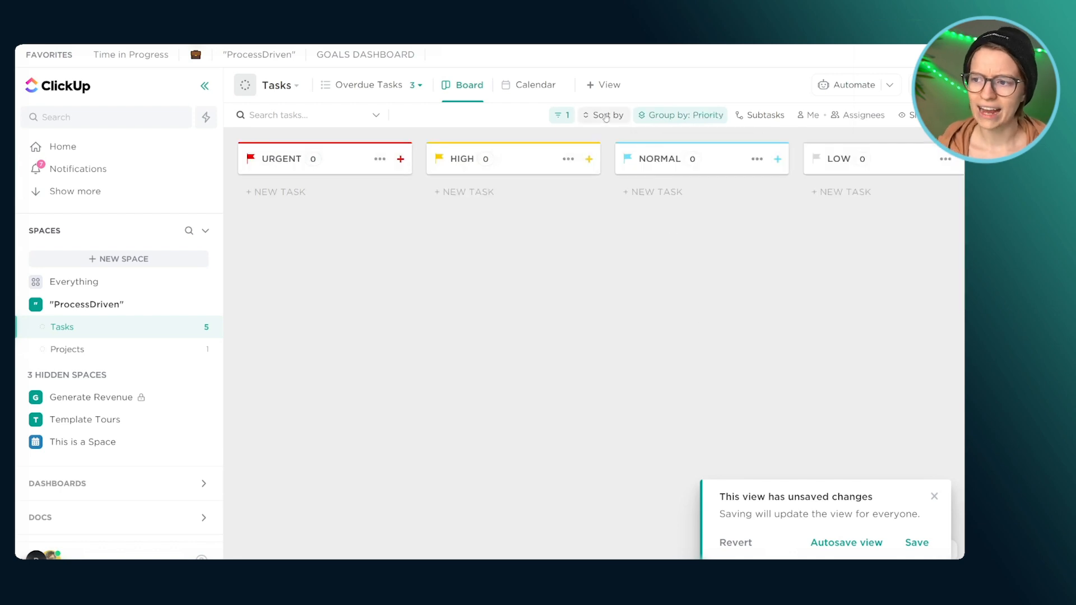
left_click(606, 114)
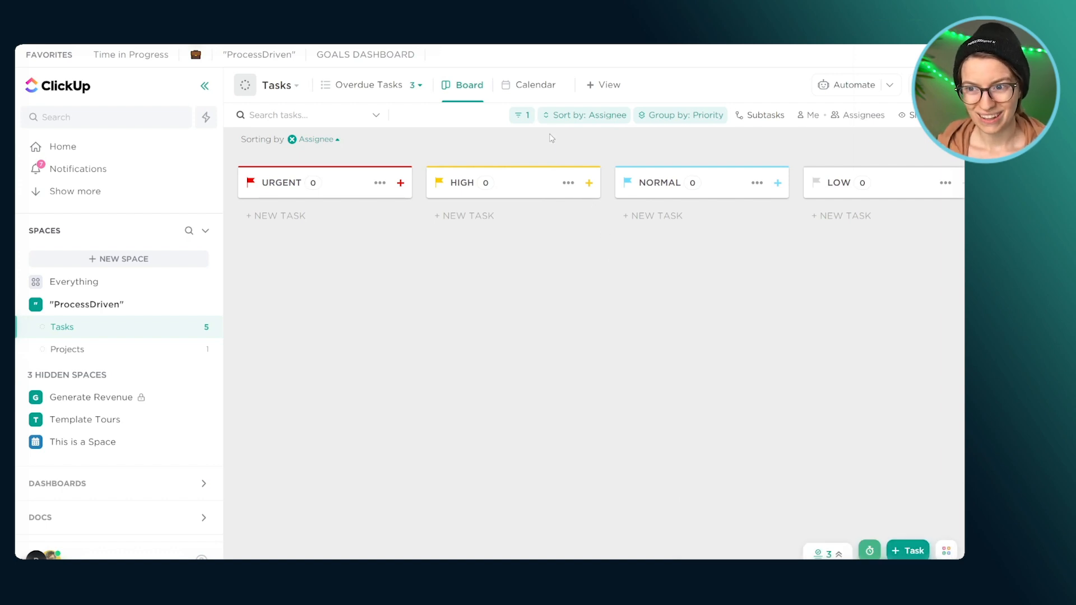
left_click(534, 85)
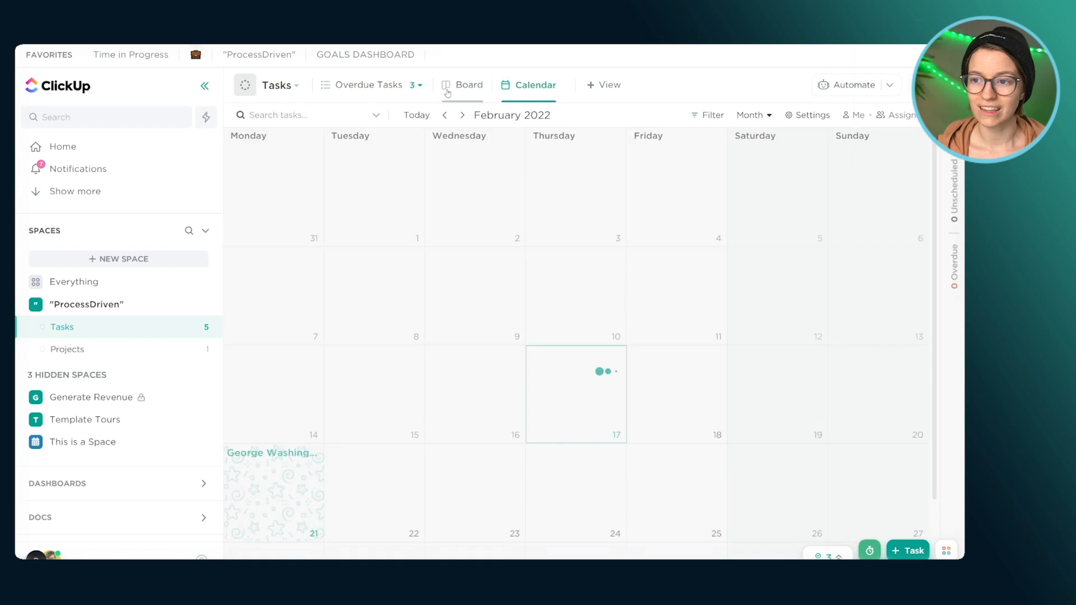
- Return to the priority-grouped Board and rename it Upcoming Tasks by Priority
left_click(469, 84)
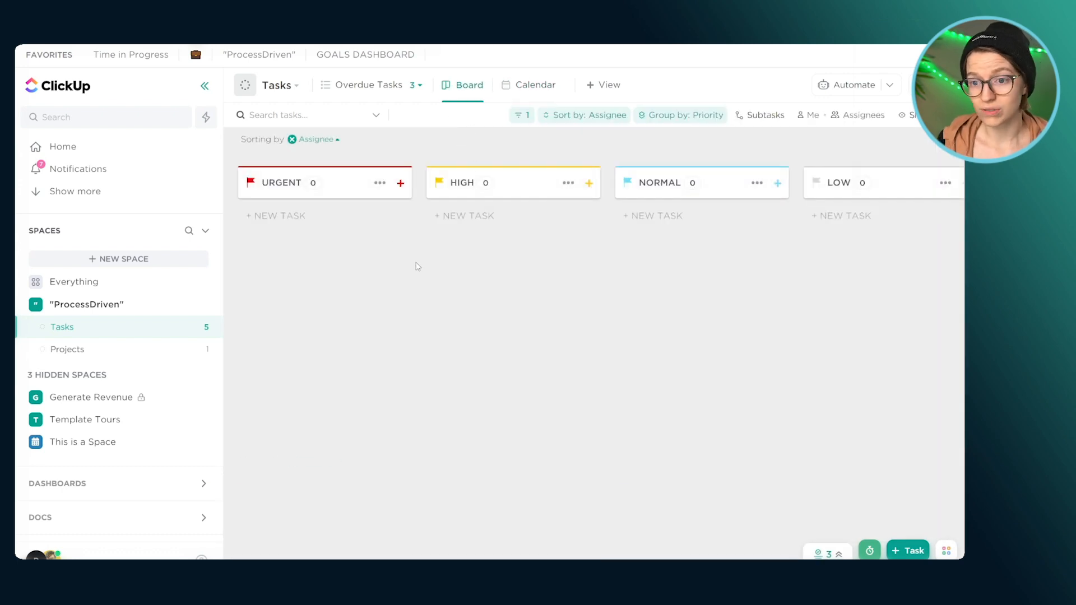
left_click(501, 85)
type("Up")
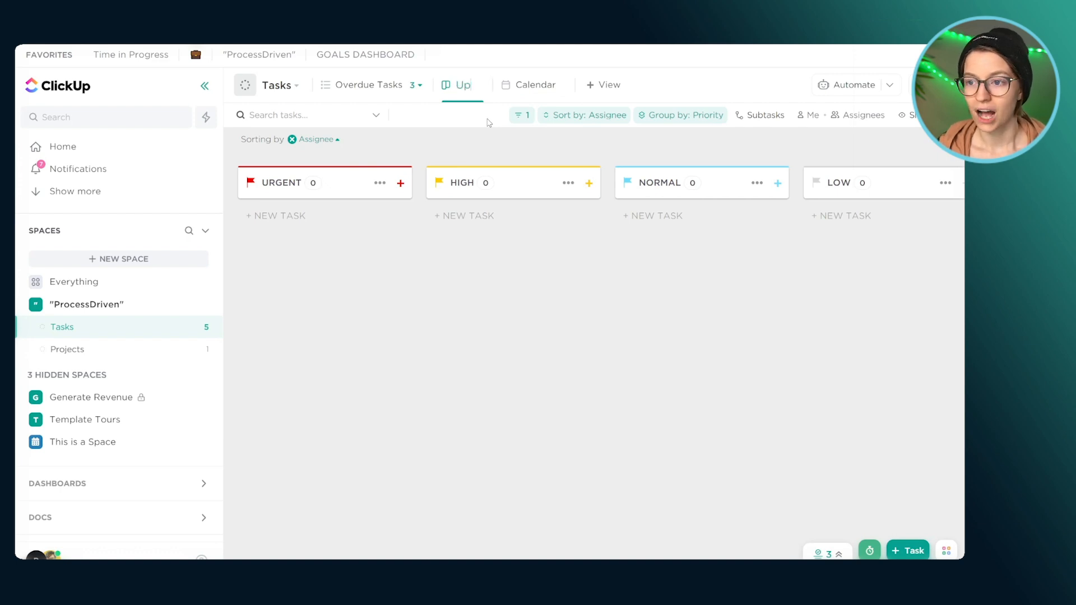
left_click(462, 85)
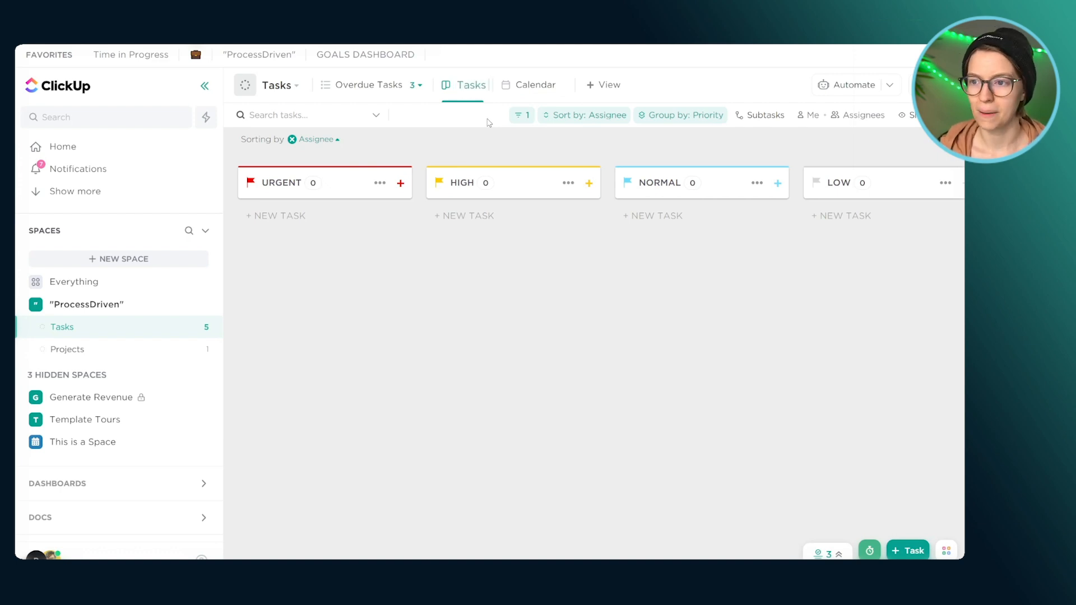
left_click(471, 85)
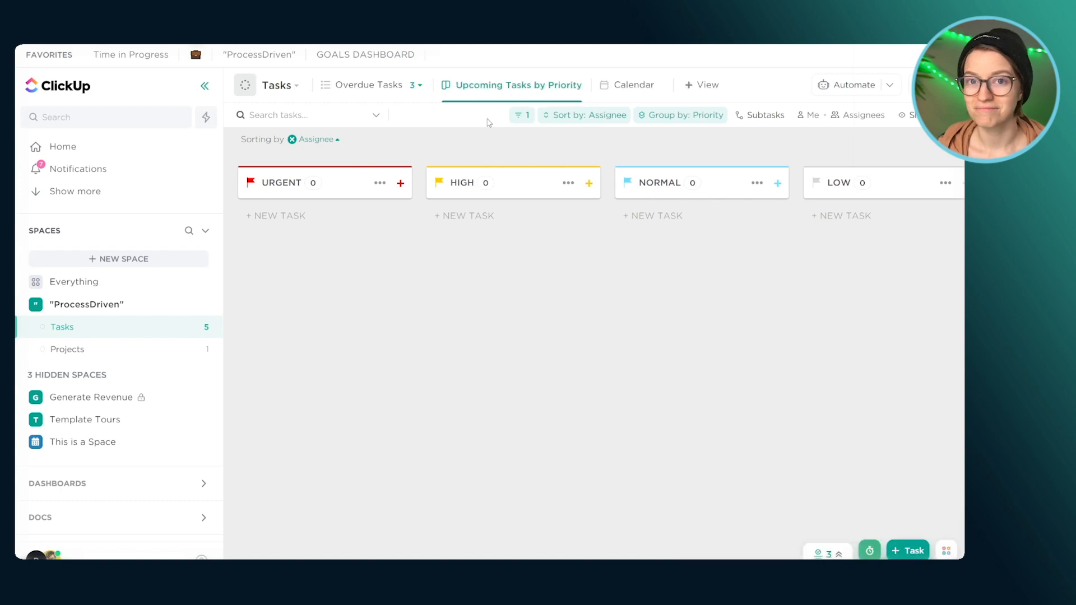
left_click(522, 114)
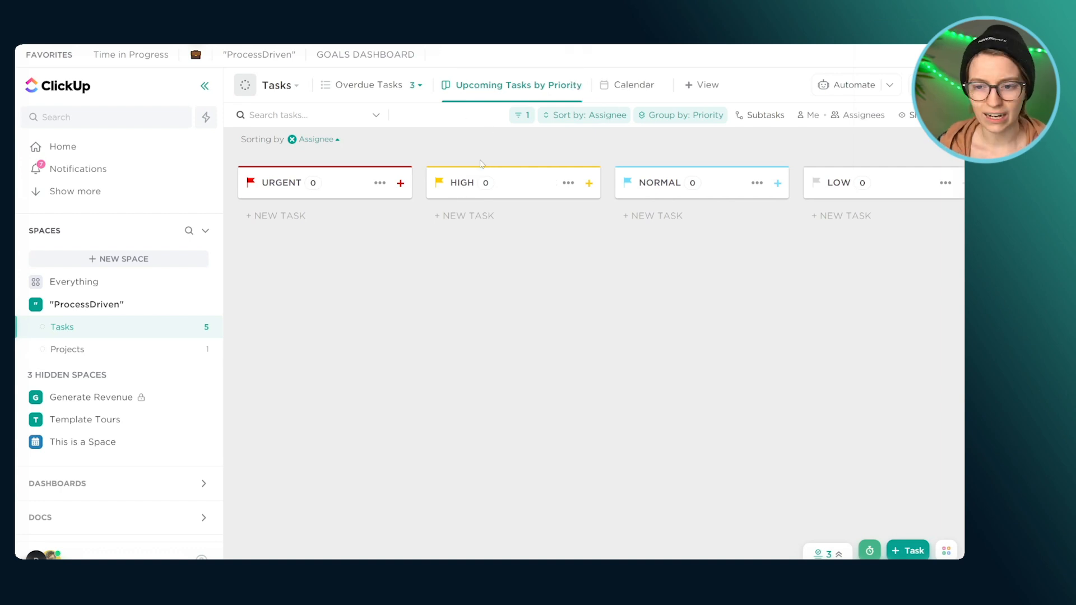
mouse_move(483, 173)
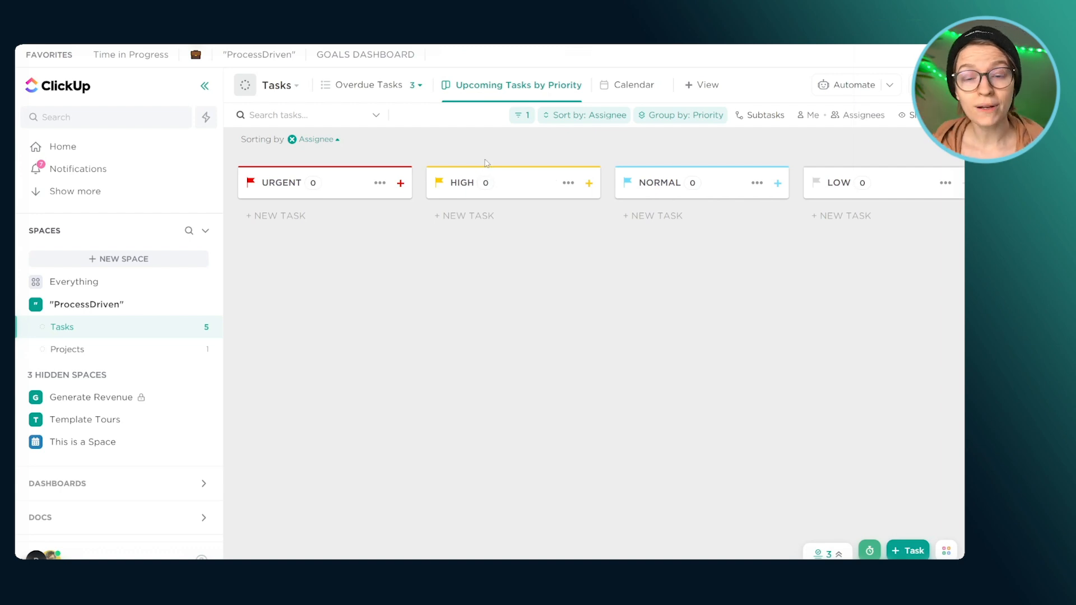
mouse_move(478, 124)
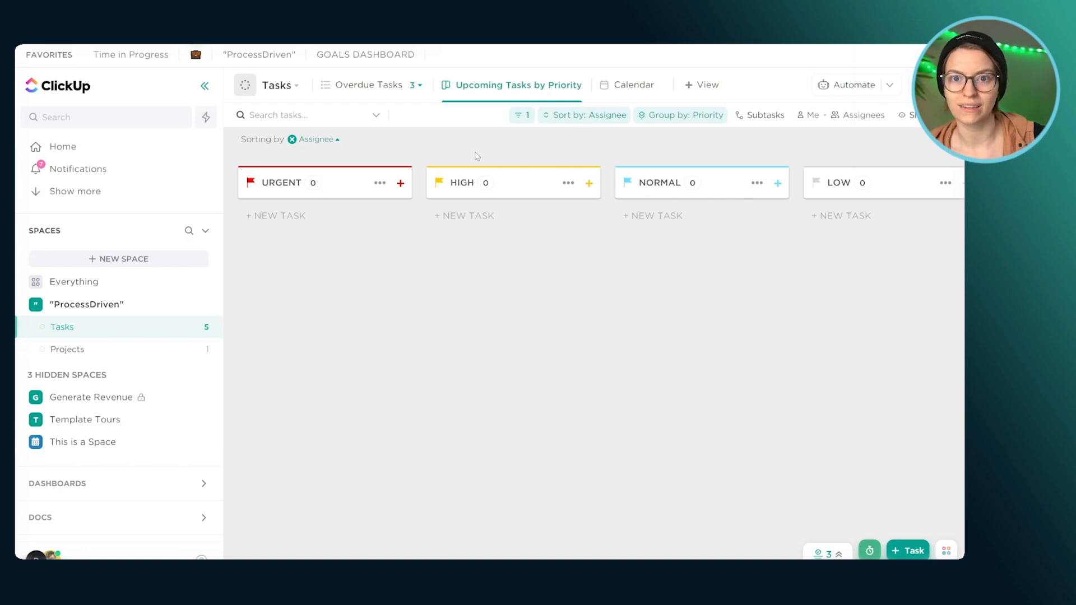
left_click(67, 348)
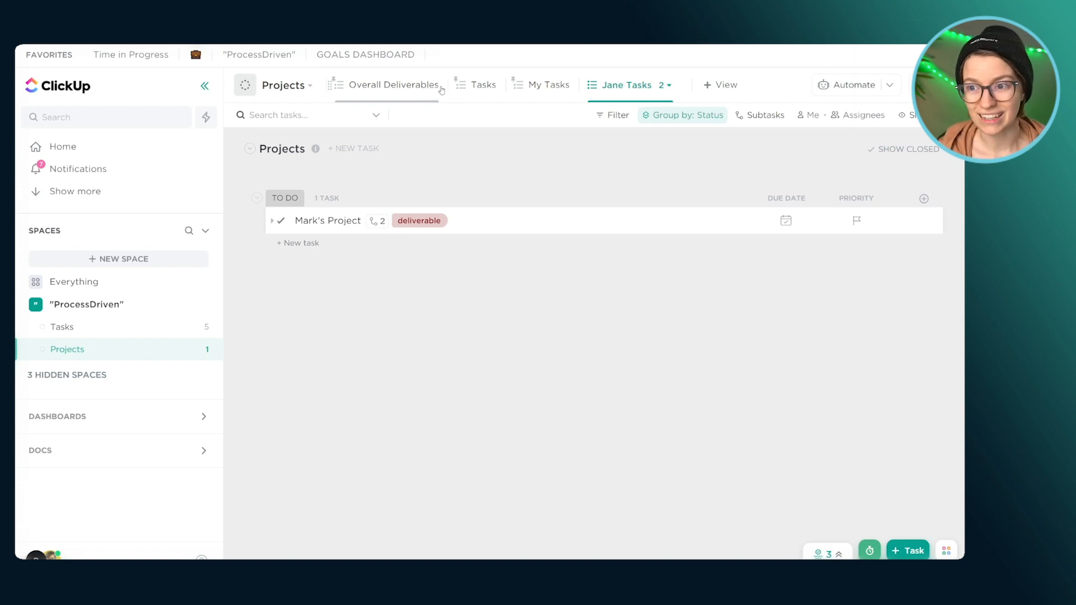
- Add the Projects view to Favorites under the name DO THIS FIRST
left_click(441, 85)
type("DO THIS FIRST")
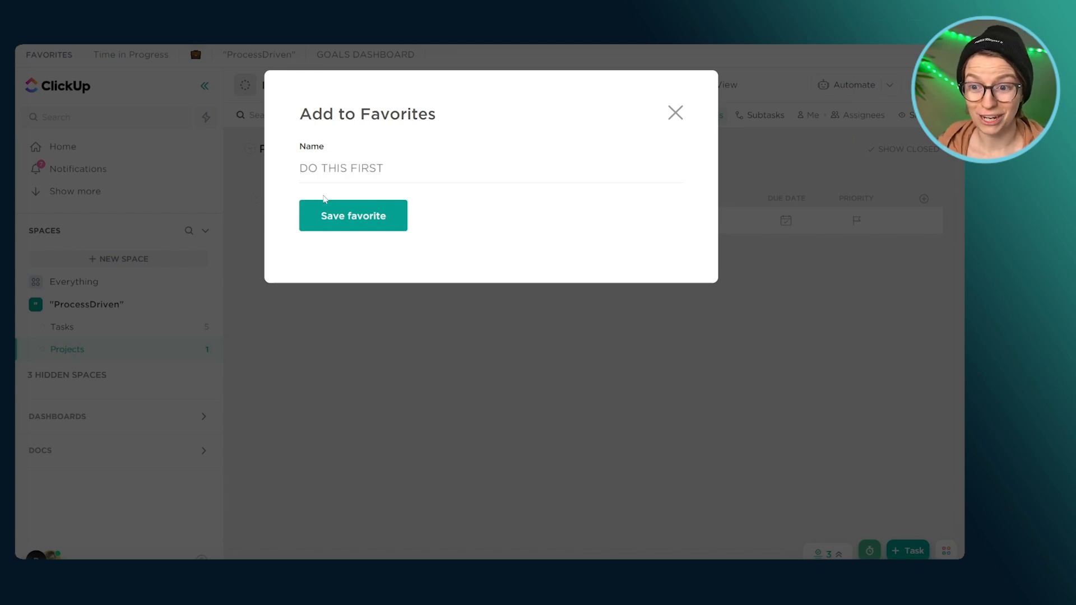
left_click(352, 216)
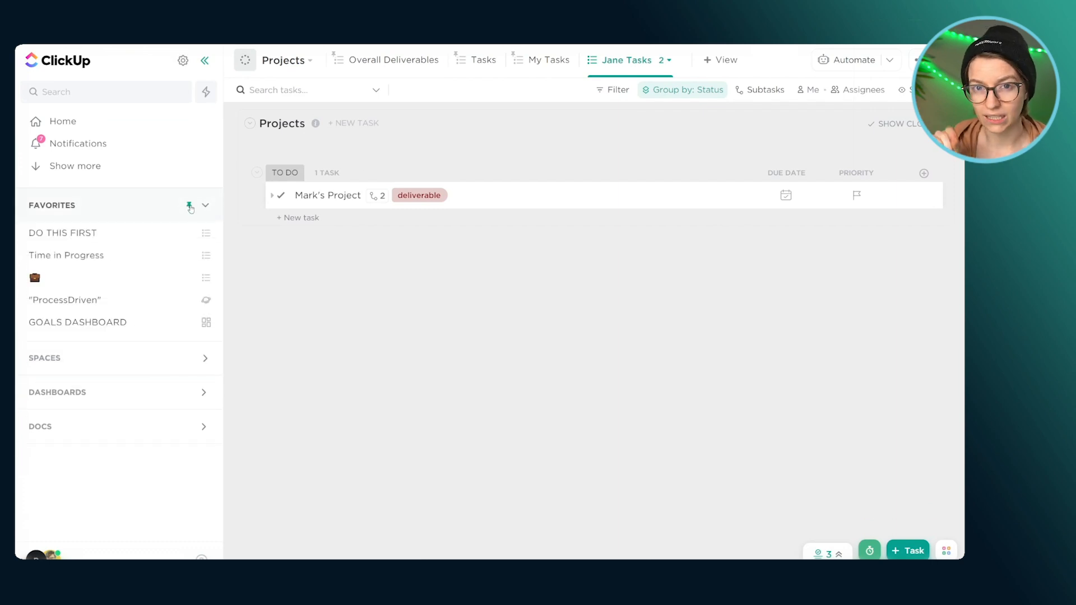
- Pin the sidebar Favorites, led by DO THIS FIRST, as a top bar
left_click(191, 205)
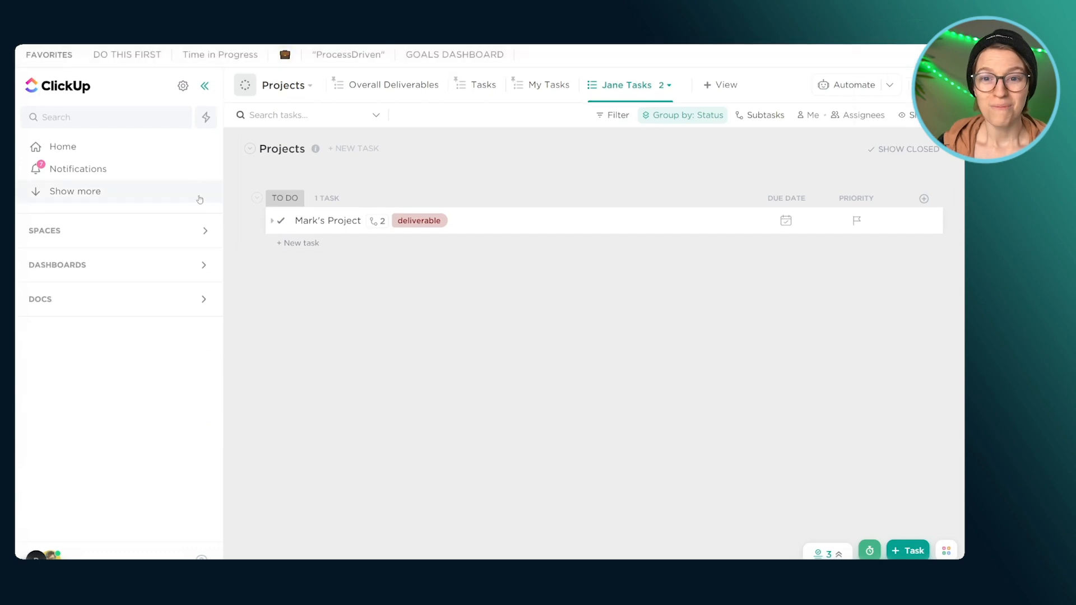
left_click(58, 265)
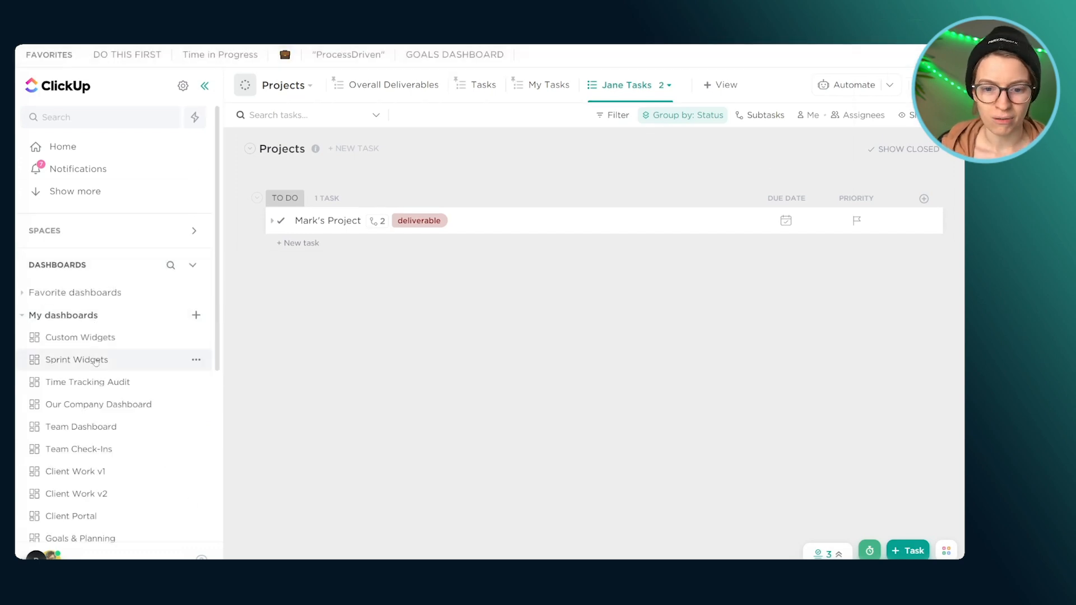
left_click(76, 360)
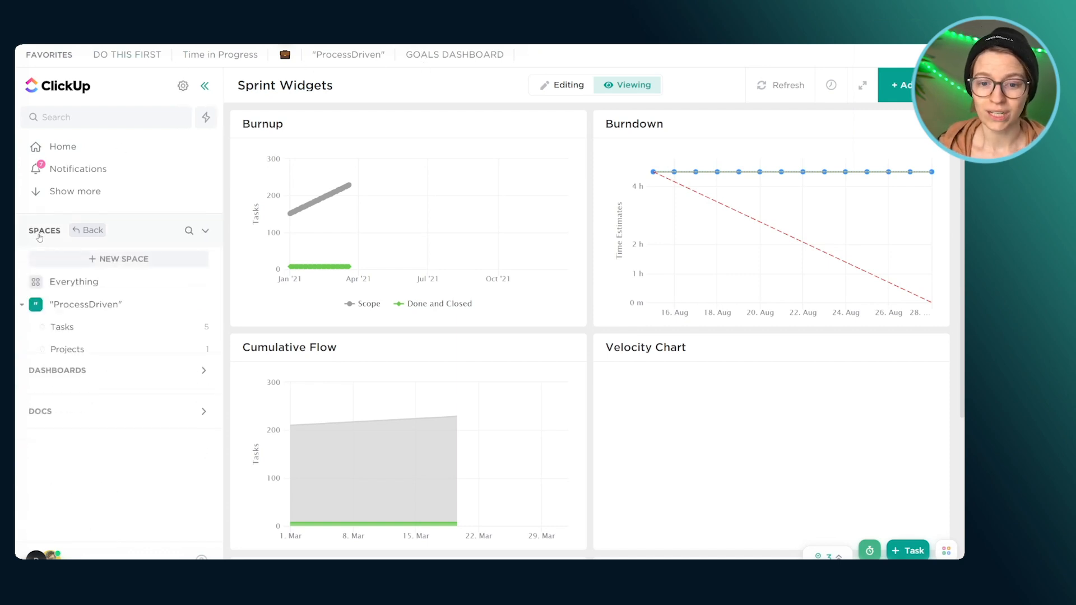
left_click(68, 349)
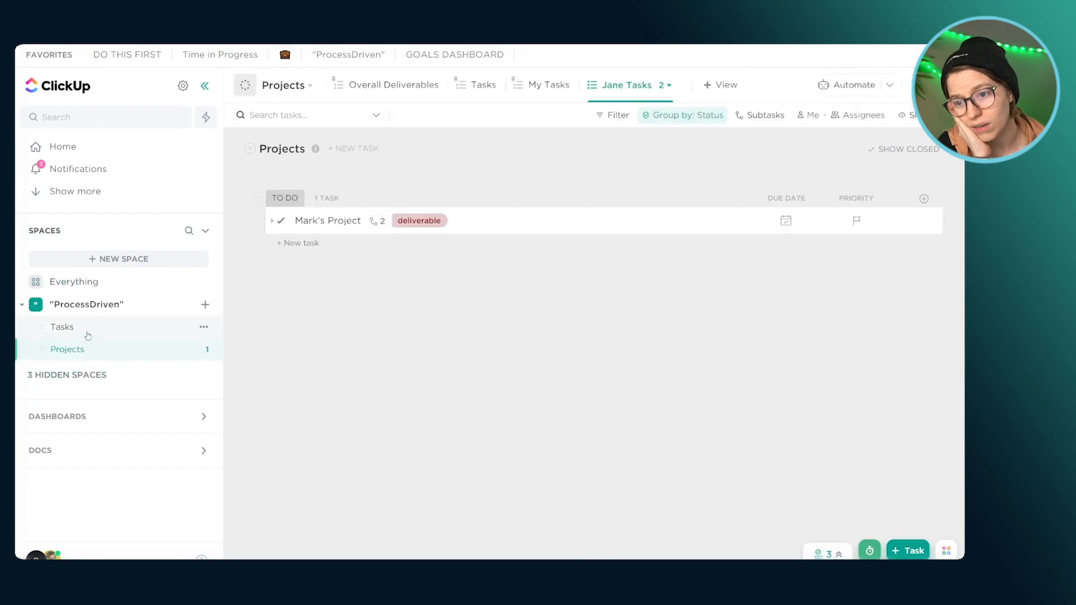